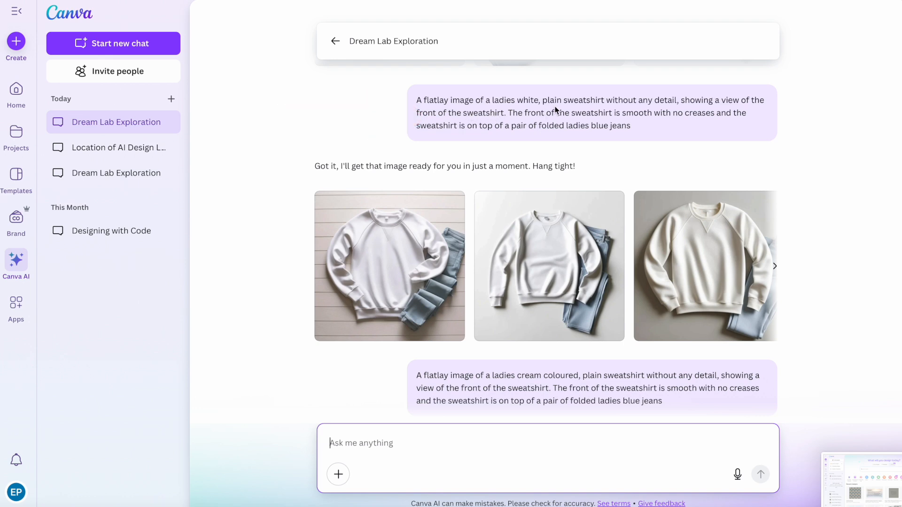
pyautogui.moveTo(700, 113)
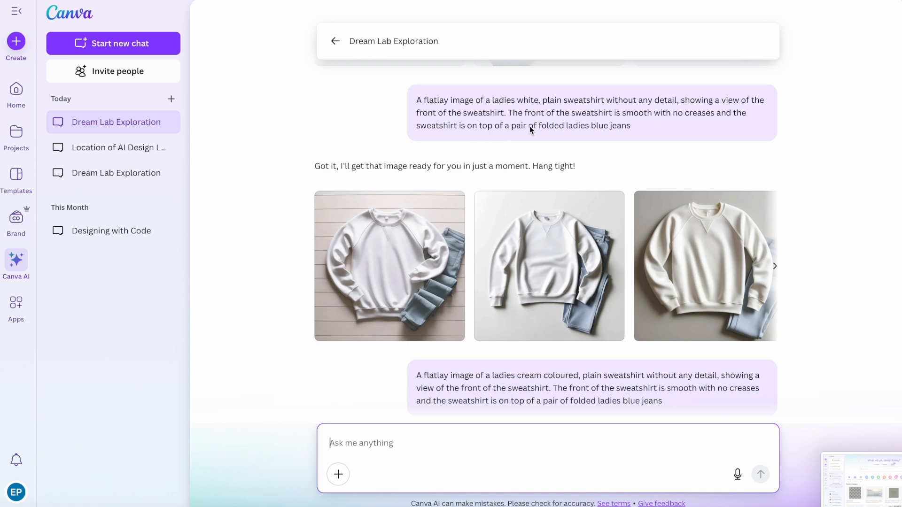
pyautogui.moveTo(671, 129)
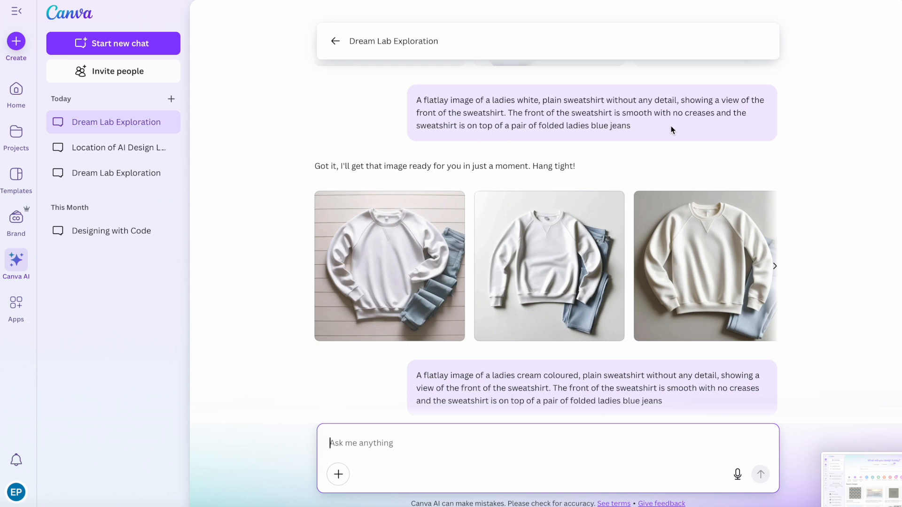
pyautogui.moveTo(712, 254)
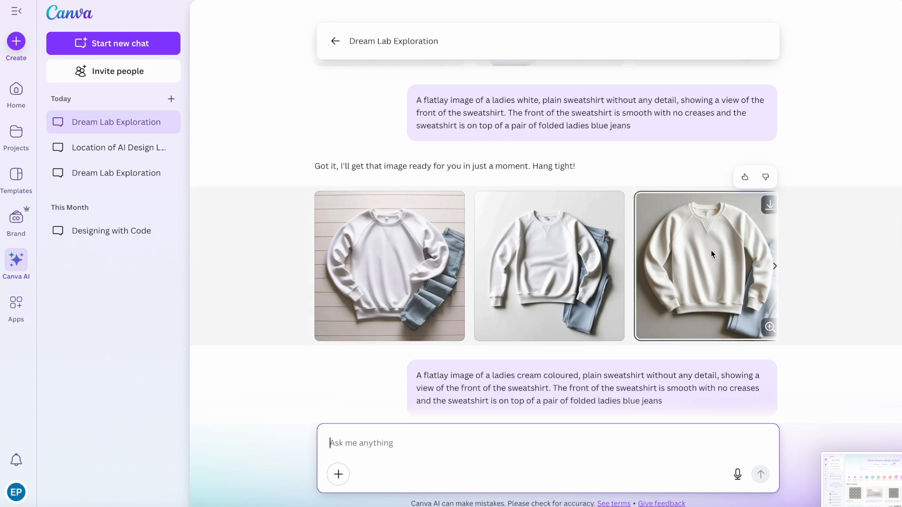
pyautogui.moveTo(708, 269)
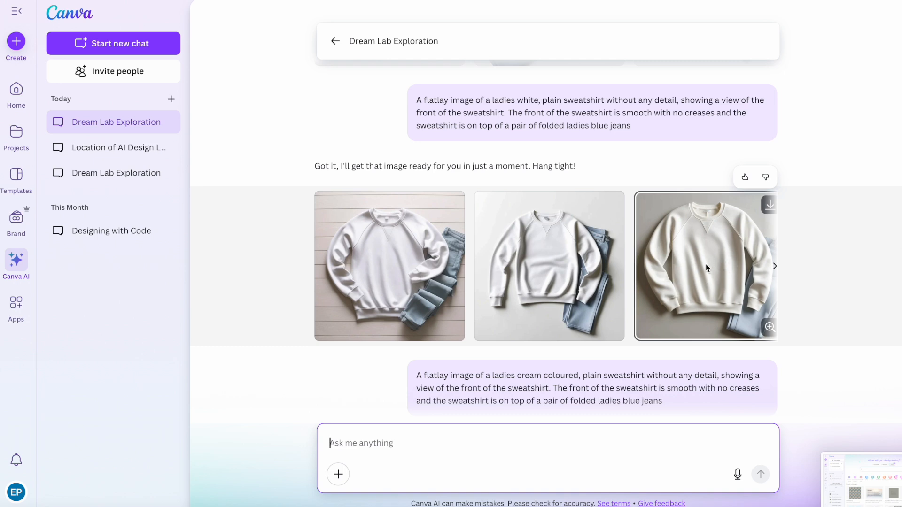
pyautogui.moveTo(459, 139)
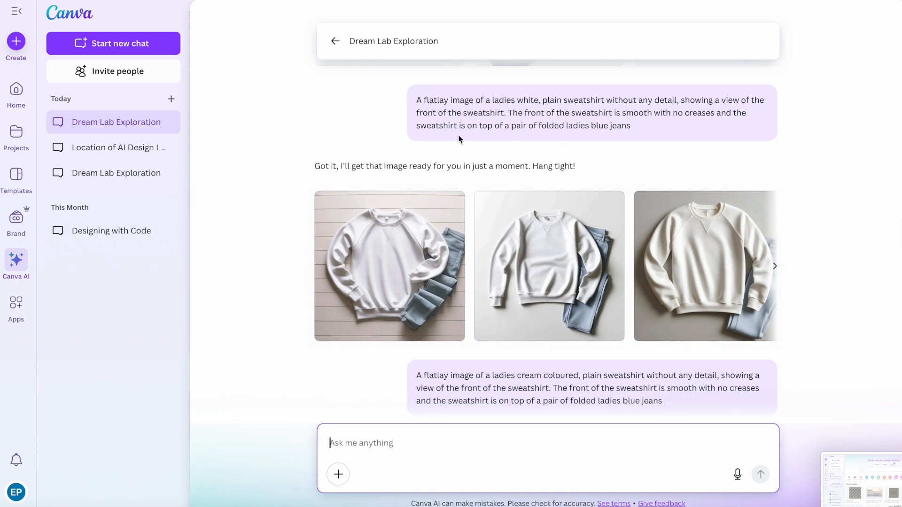
pyautogui.moveTo(604, 131)
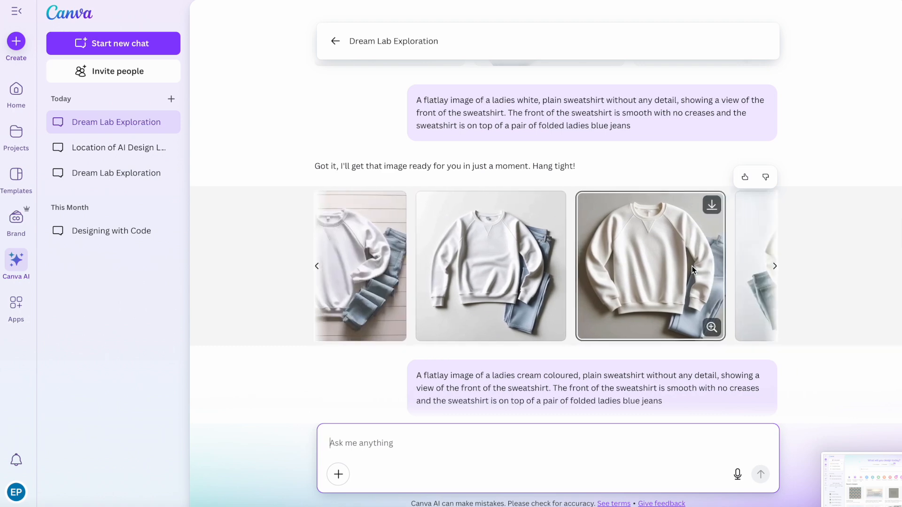
# Open the generated cream sweatshirt photo as a design and enlarge it over the square page
pyautogui.click(775, 266)
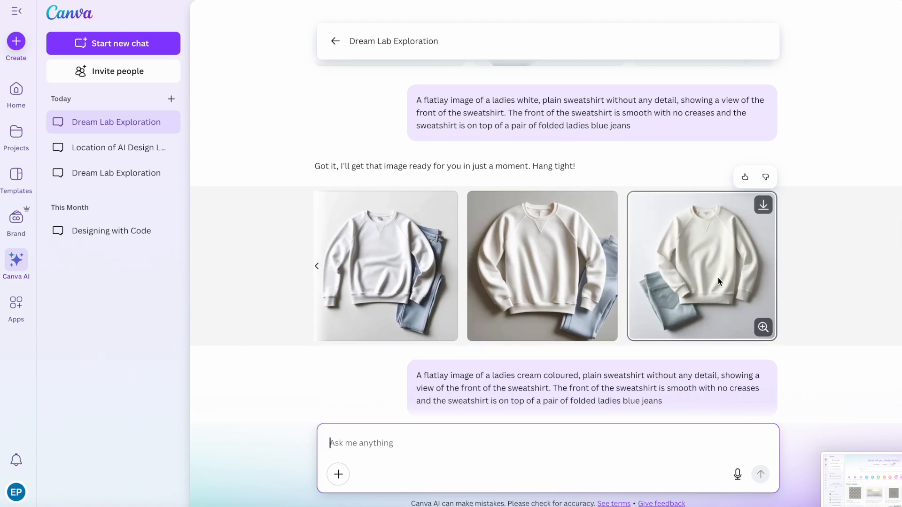
pyautogui.click(763, 328)
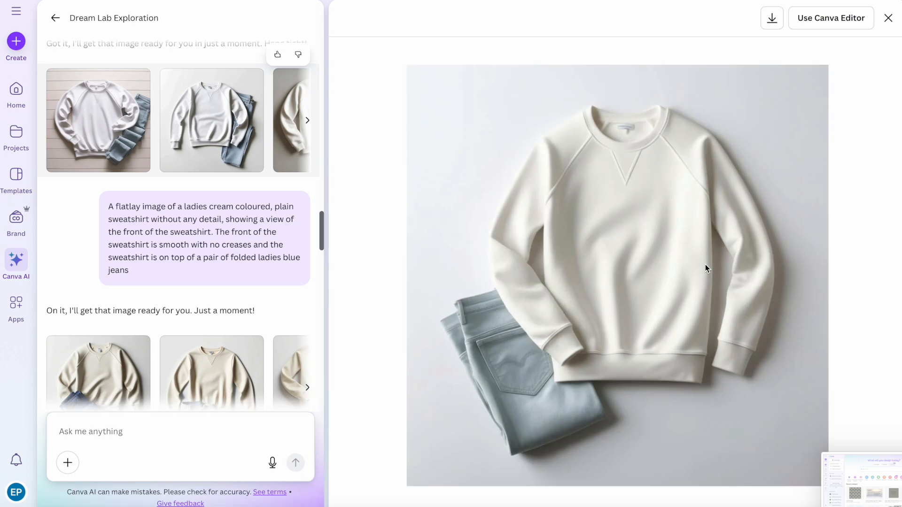
pyautogui.click(831, 18)
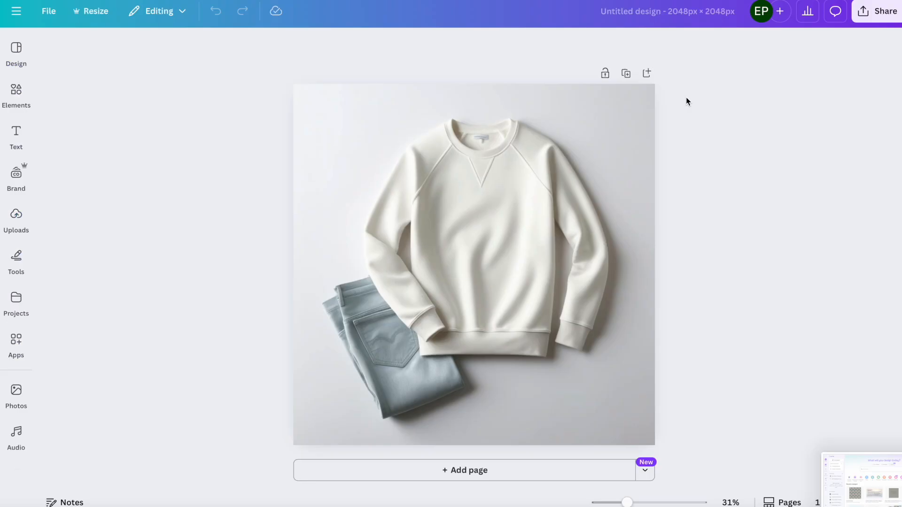
pyautogui.click(473, 259)
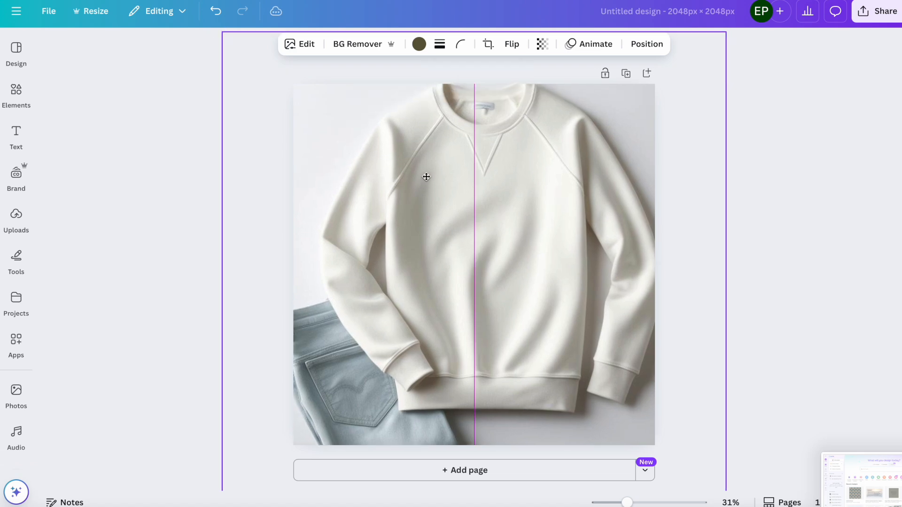
pyautogui.click(425, 177)
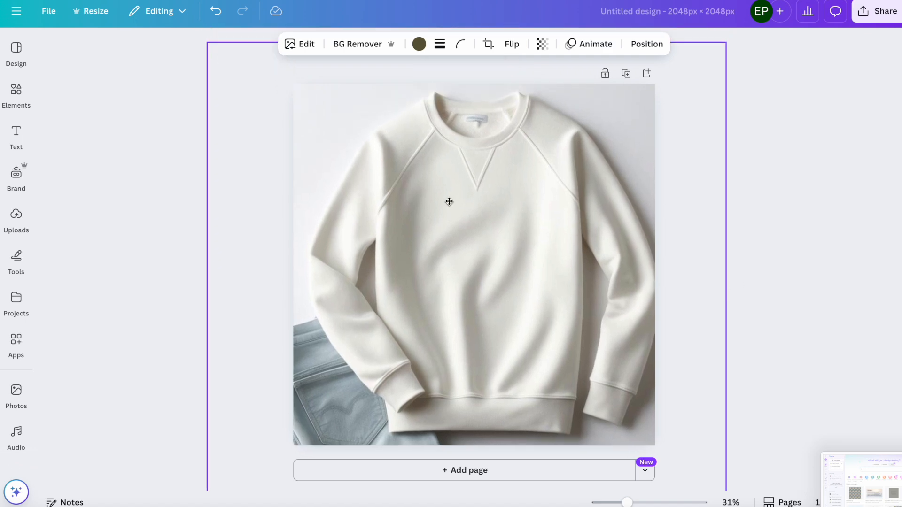
pyautogui.click(449, 202)
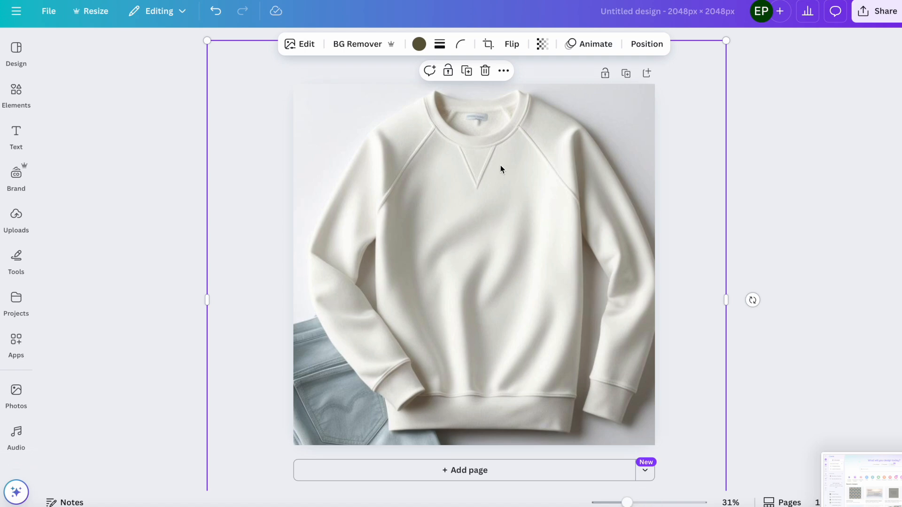
pyautogui.moveTo(483, 246)
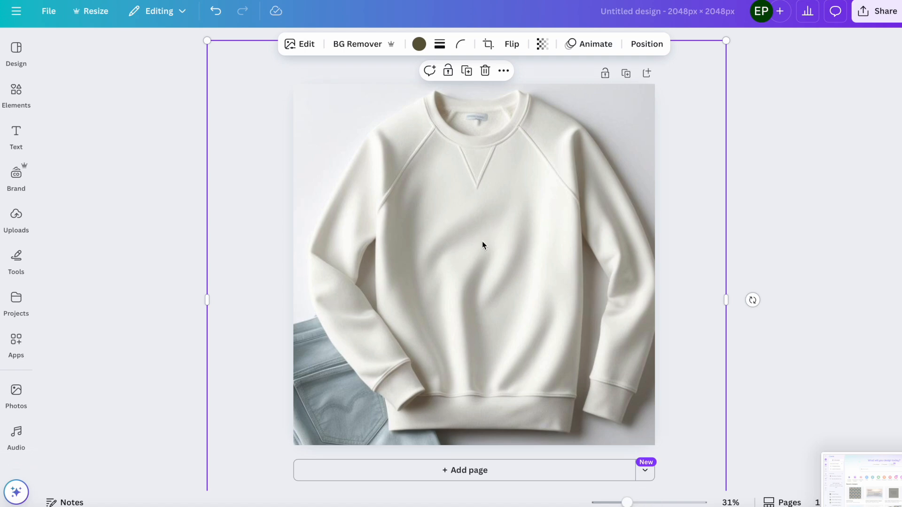
pyautogui.moveTo(481, 232)
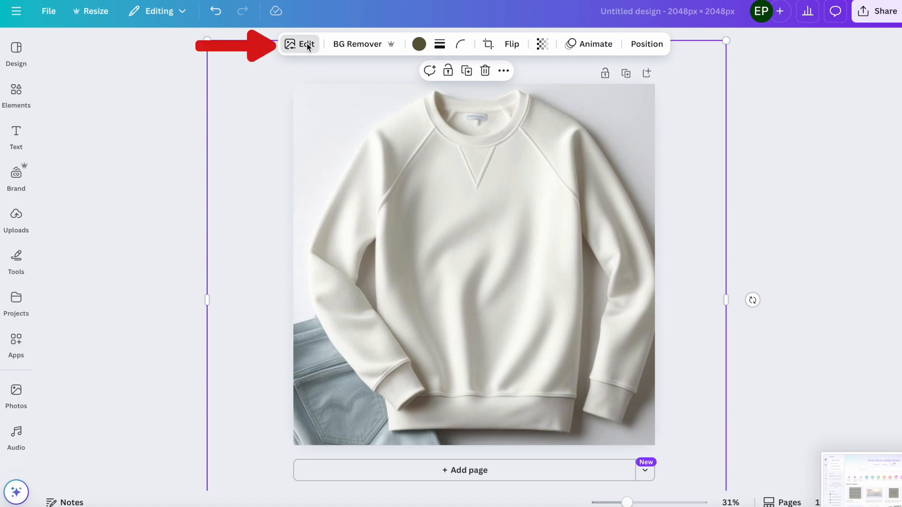
# Erase the creases across the sweatshirt front with Magic Eraser
pyautogui.click(306, 44)
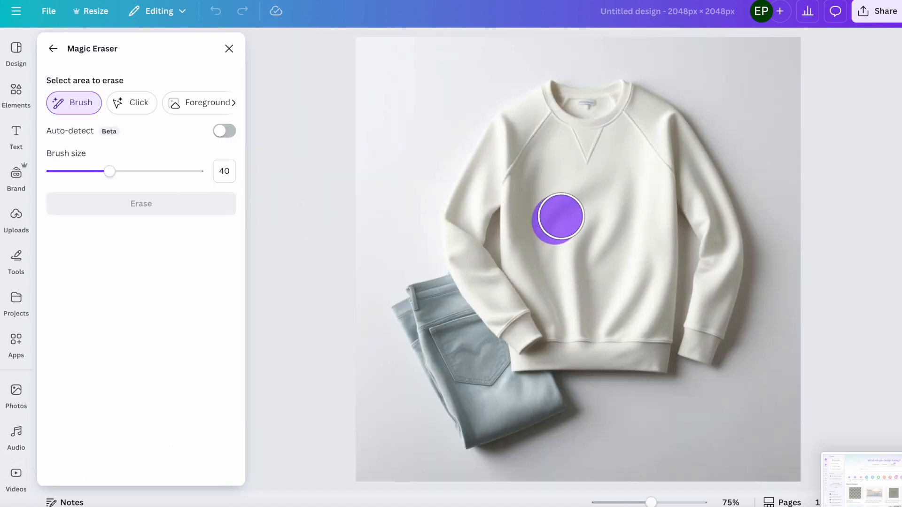
pyautogui.moveTo(556, 217); pyautogui.dragTo(579, 317)
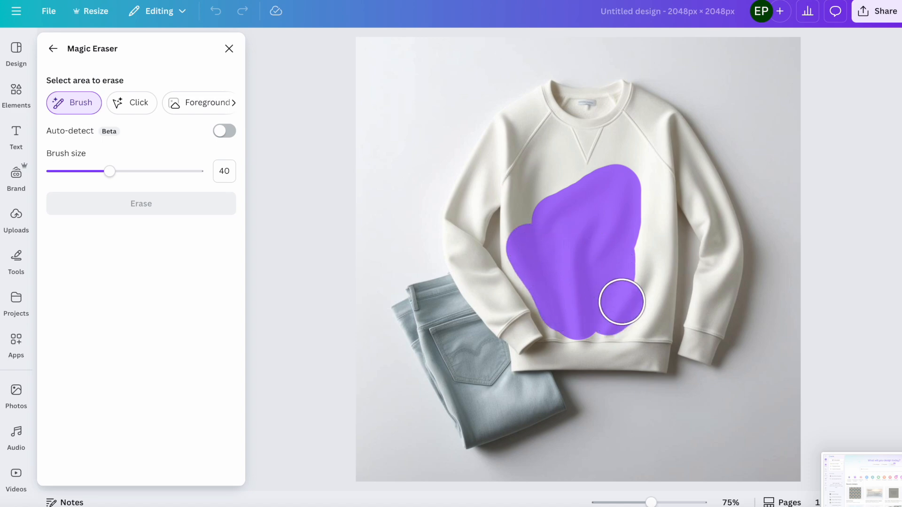
pyautogui.moveTo(621, 302); pyautogui.dragTo(633, 286)
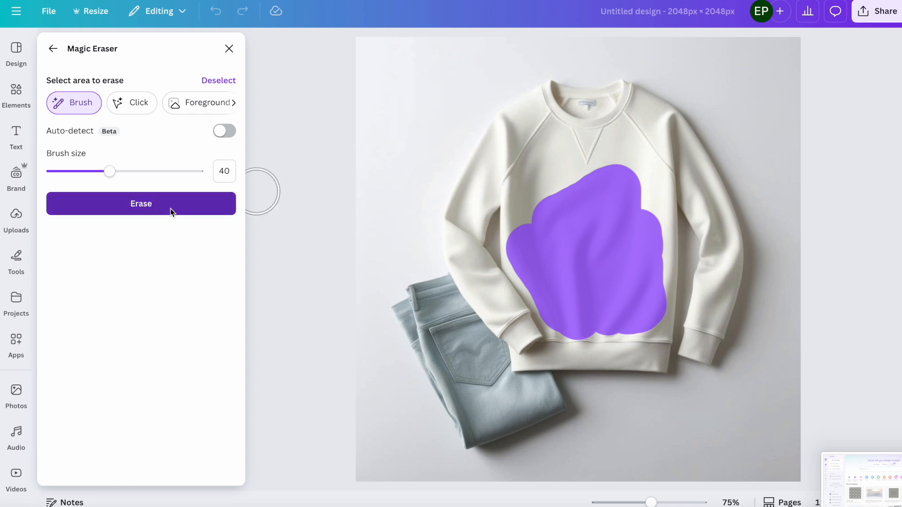
pyautogui.click(141, 203)
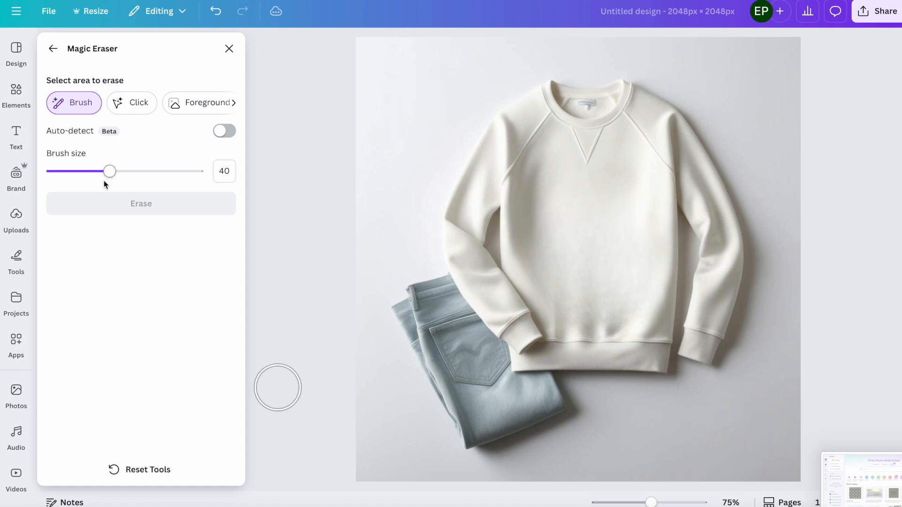
# Erase the V-shaped neckline stitch with the brush size set to 10
pyautogui.moveTo(110, 171); pyautogui.dragTo(65, 171)
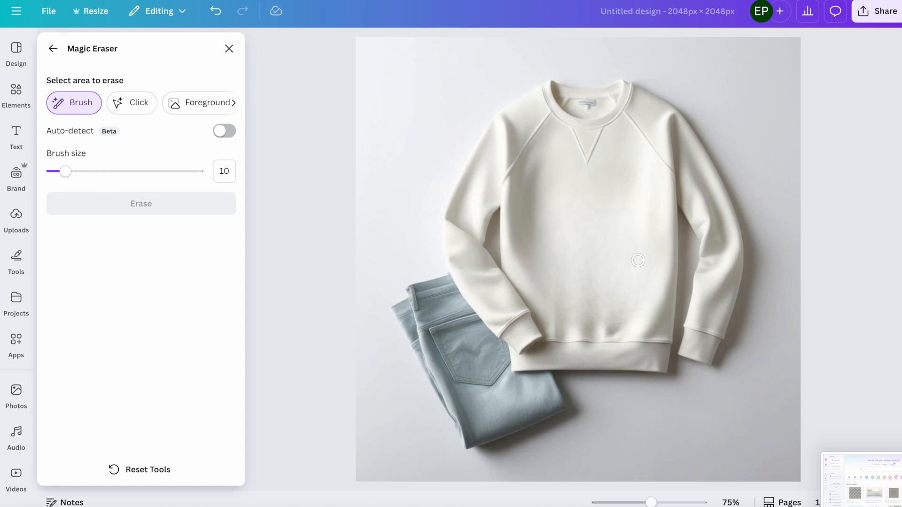
pyautogui.moveTo(651, 503); pyautogui.dragTo(667, 502)
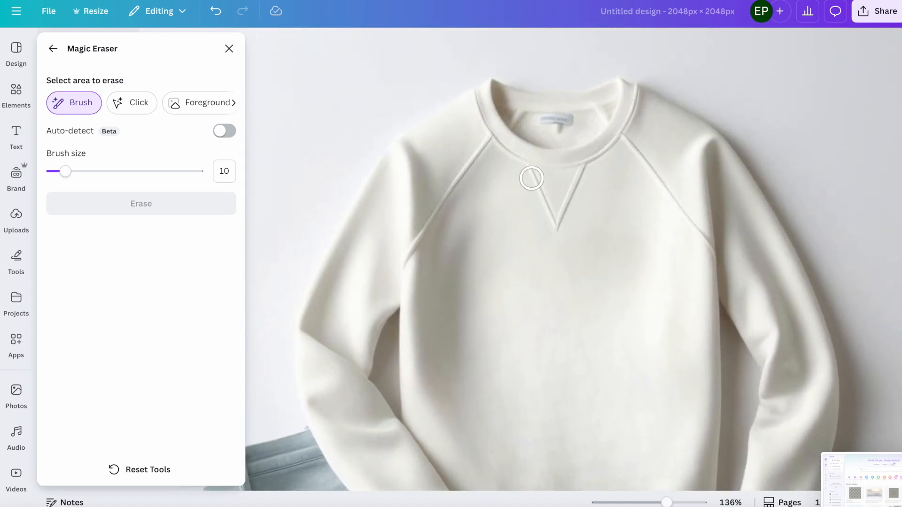
pyautogui.moveTo(526, 173); pyautogui.dragTo(575, 184)
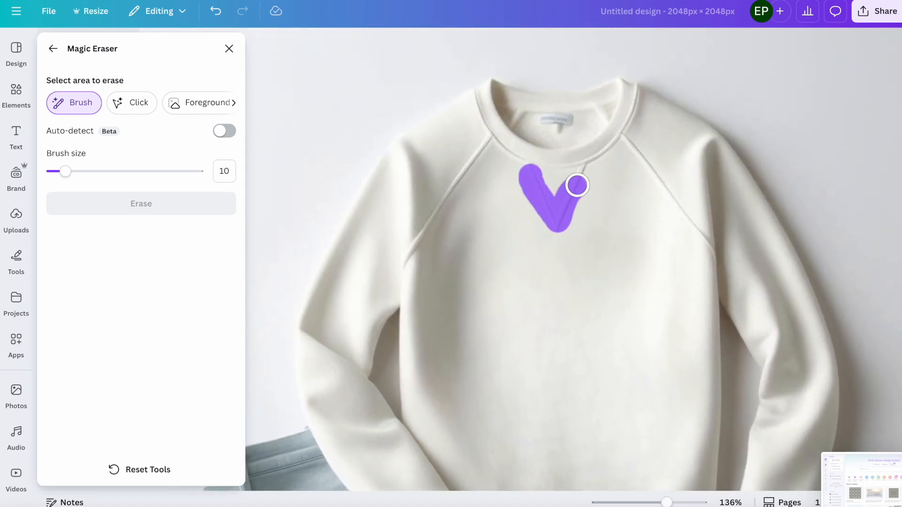
pyautogui.moveTo(577, 185); pyautogui.dragTo(533, 241)
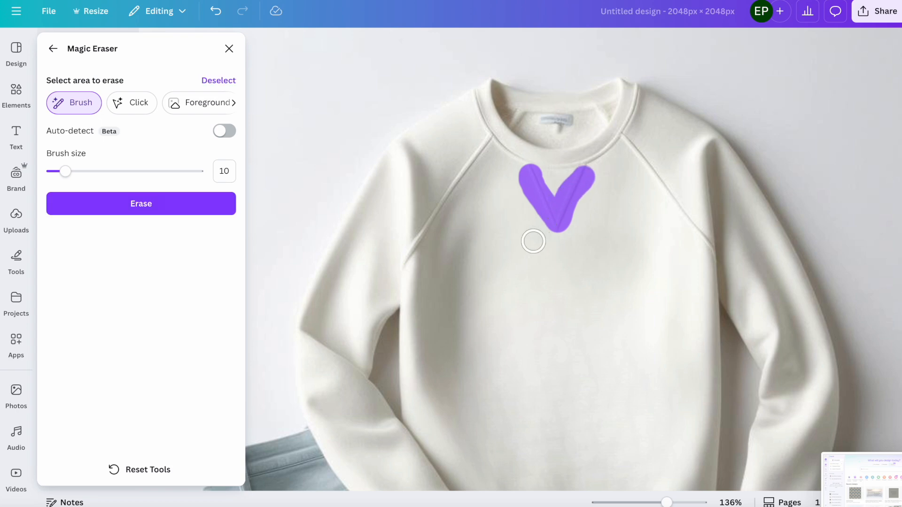
pyautogui.click(141, 203)
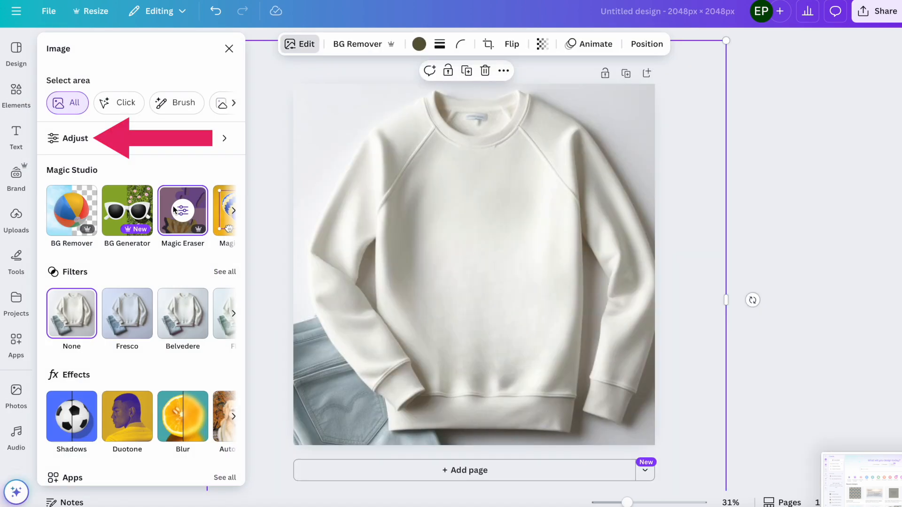
# Raise the sweatshirt photo's brightness to 16 in the Adjust panel
pyautogui.click(75, 138)
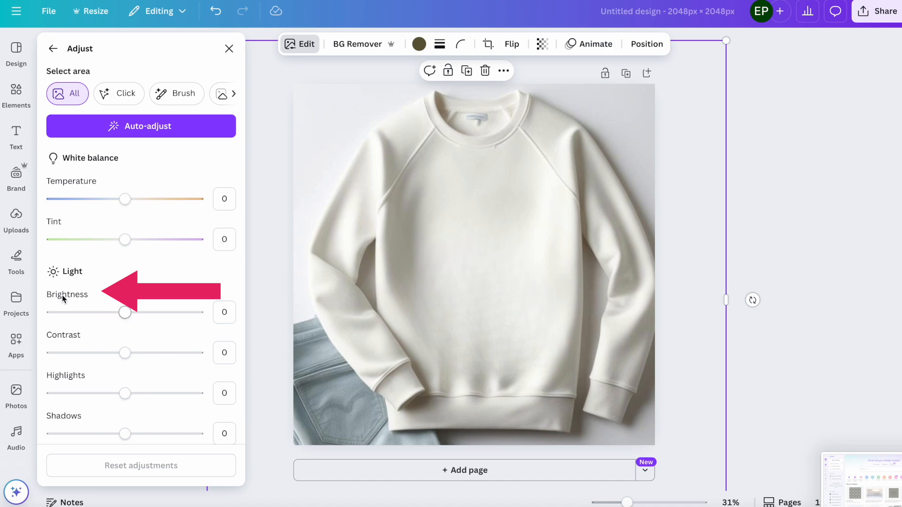
pyautogui.moveTo(125, 313); pyautogui.dragTo(136, 312)
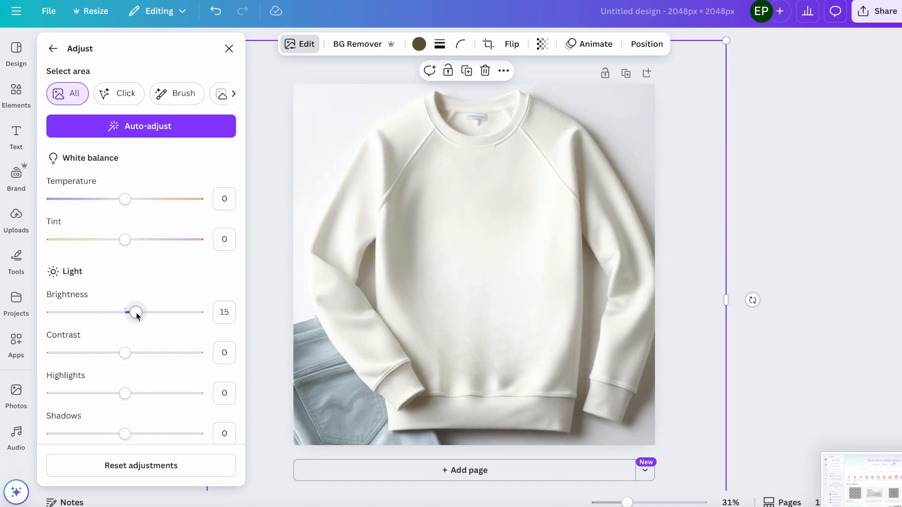
pyautogui.moveTo(134, 312); pyautogui.dragTo(138, 311)
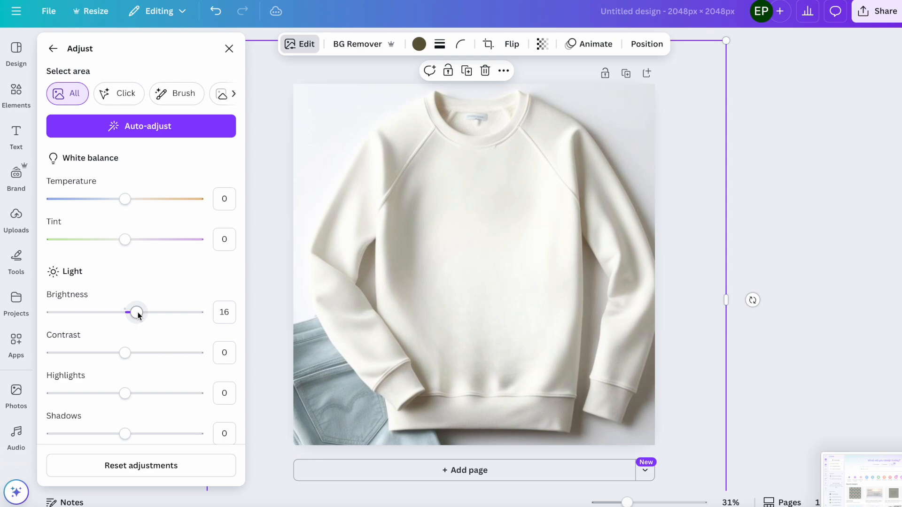
pyautogui.click(52, 49)
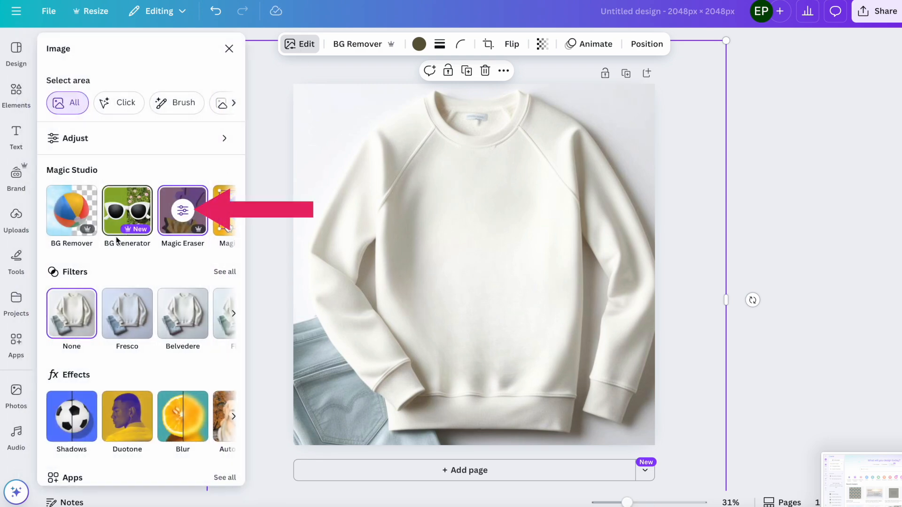
# Erase the sweatshirt's lower-front creases in two passes with a larger Magic Eraser brush
pyautogui.click(182, 210)
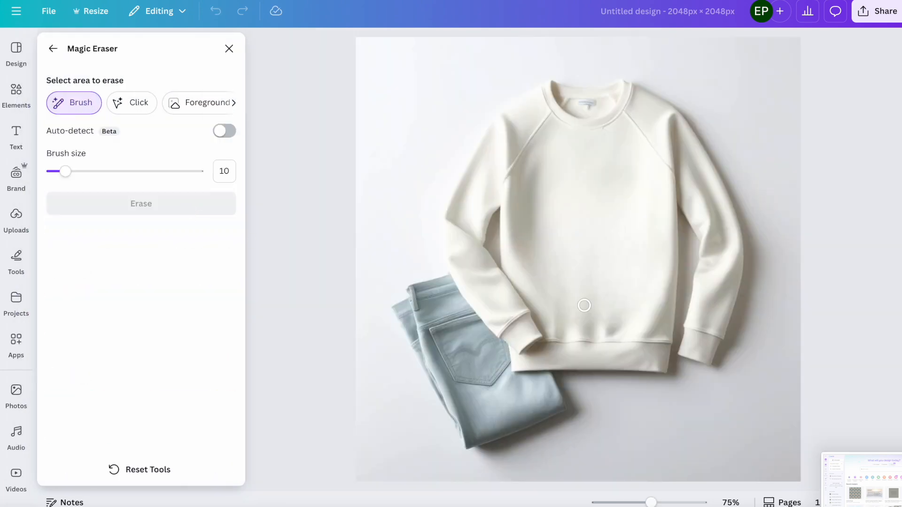
pyautogui.moveTo(65, 171); pyautogui.dragTo(85, 171)
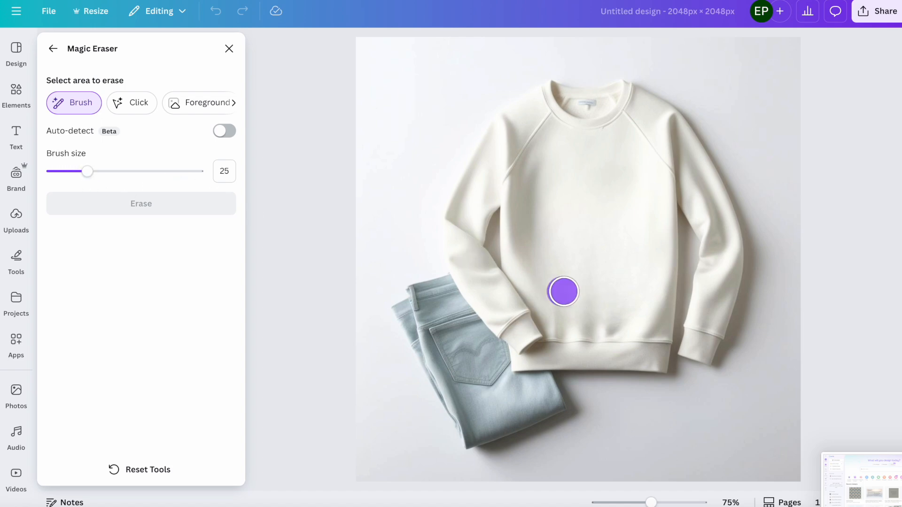
pyautogui.moveTo(563, 292); pyautogui.dragTo(602, 297)
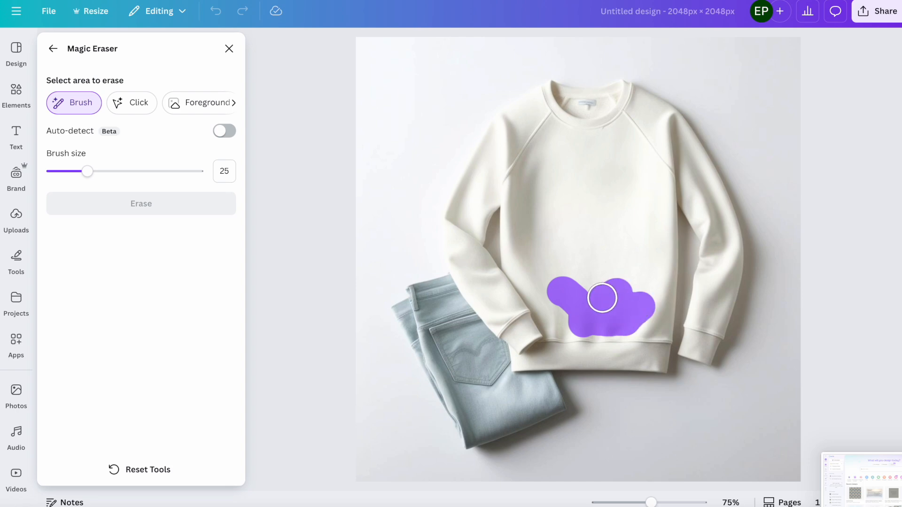
pyautogui.moveTo(602, 298); pyautogui.dragTo(569, 307)
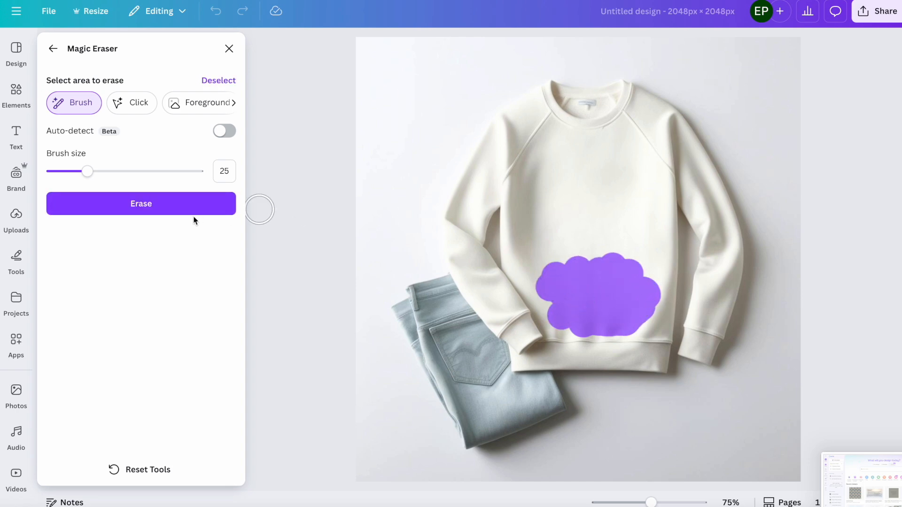
pyautogui.click(141, 203)
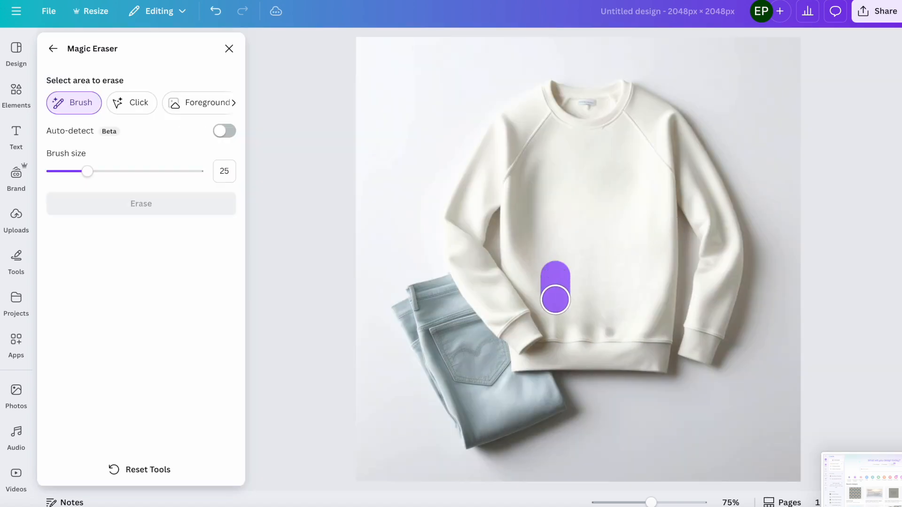
pyautogui.moveTo(555, 297); pyautogui.dragTo(598, 326)
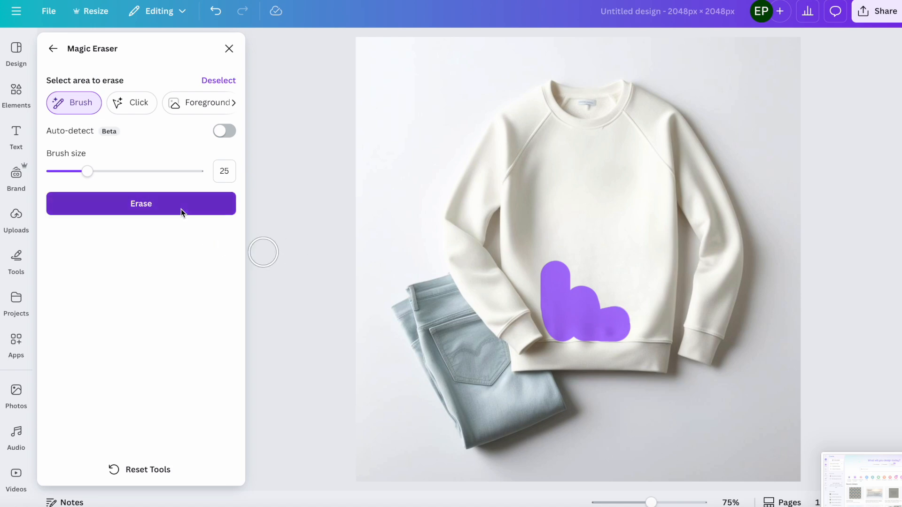
pyautogui.click(141, 203)
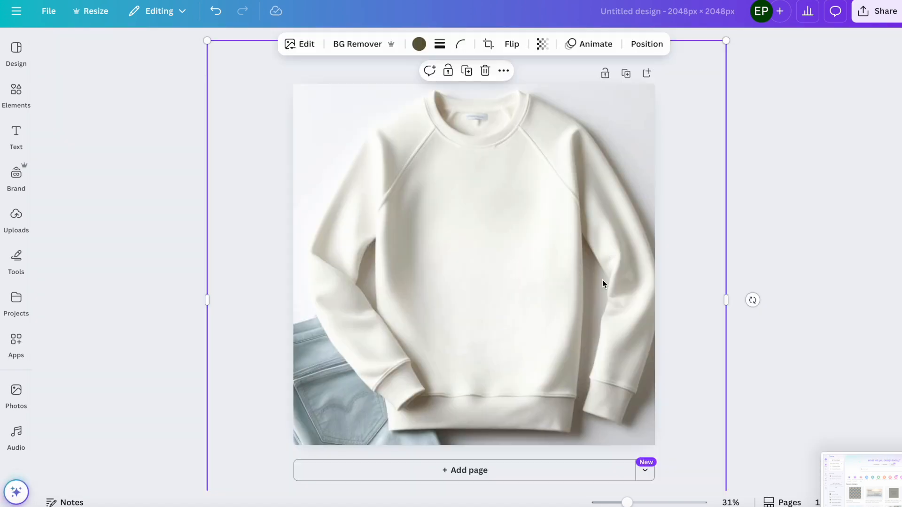
pyautogui.moveTo(453, 255)
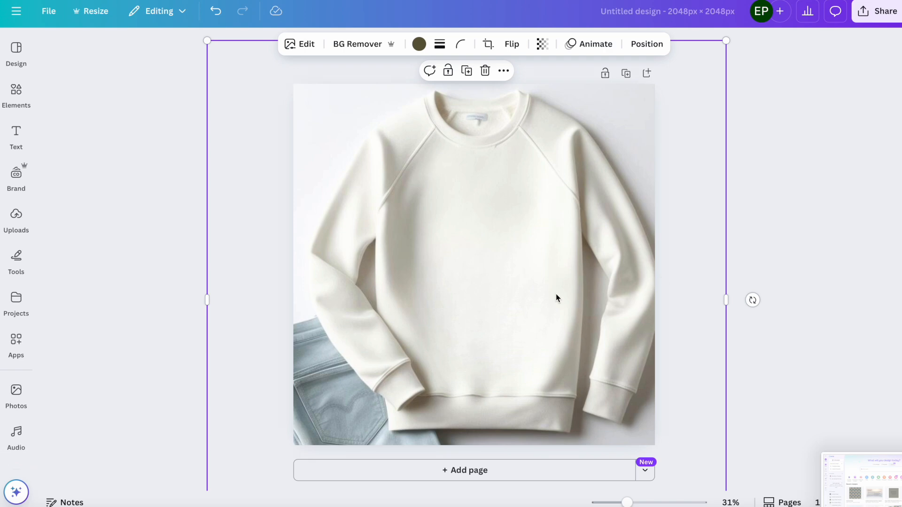
# Add the Y'all Need Jesus and Coffee design from Uploads and shrink it onto the chest
pyautogui.click(16, 220)
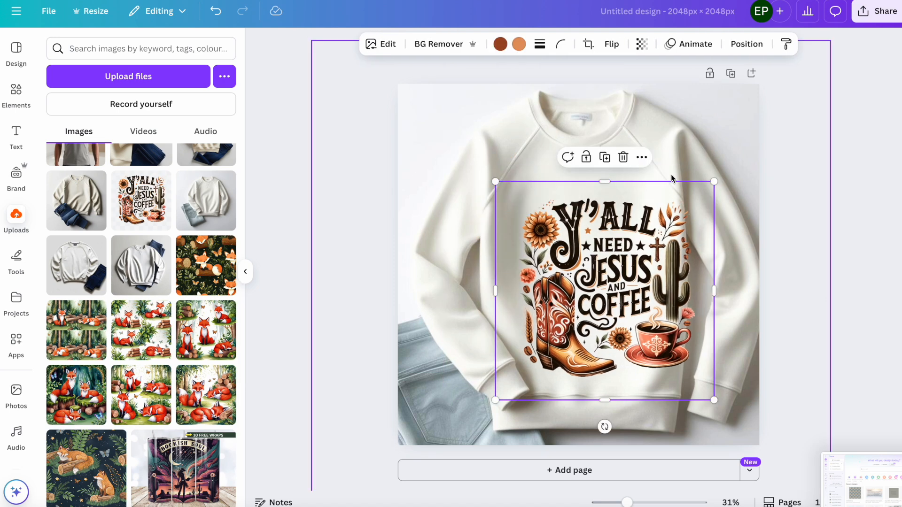
pyautogui.moveTo(710, 193)
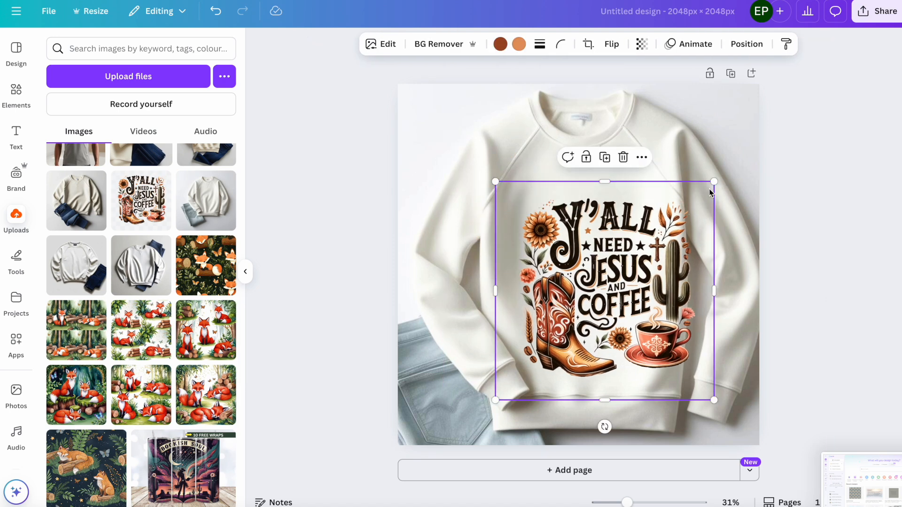
pyautogui.moveTo(604, 288); pyautogui.dragTo(578, 251)
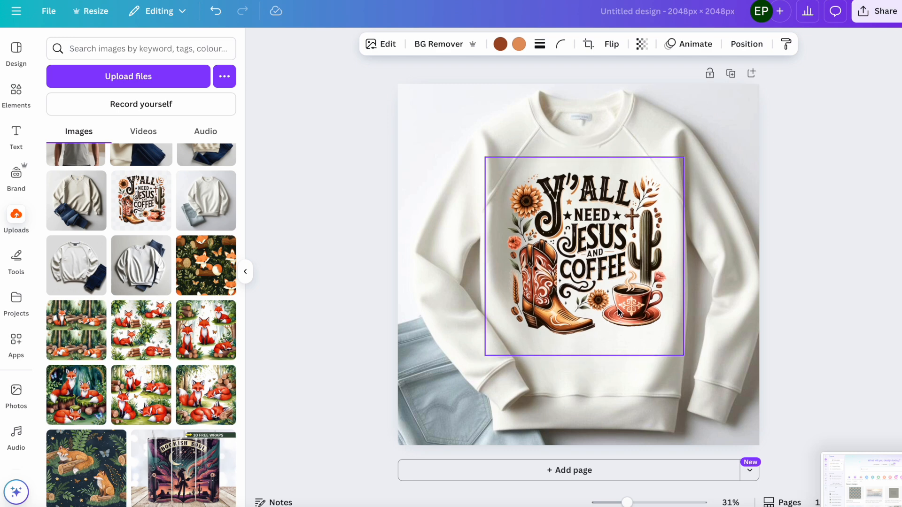
pyautogui.click(786, 302)
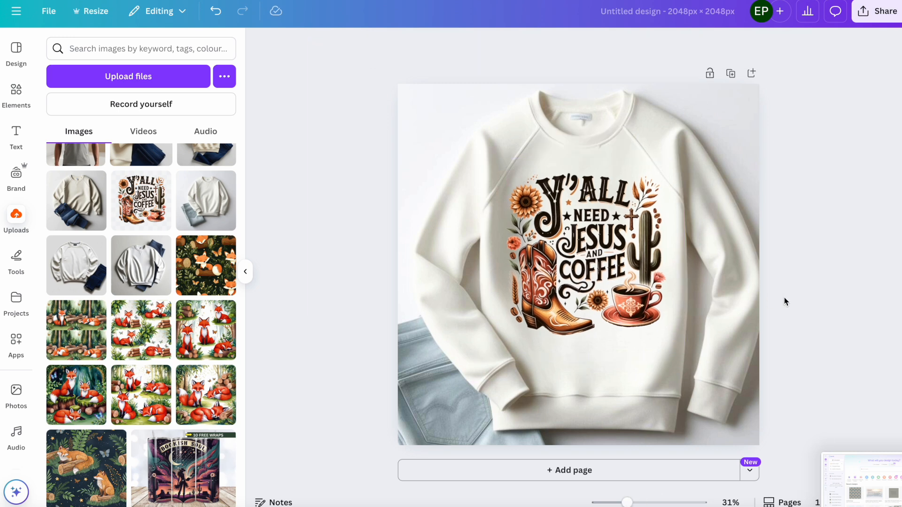
pyautogui.moveTo(846, 96)
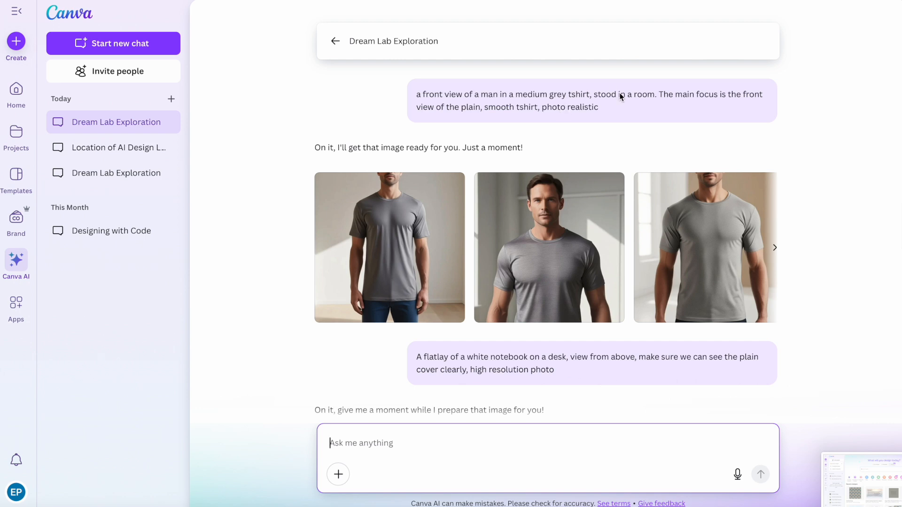
pyautogui.moveTo(653, 106)
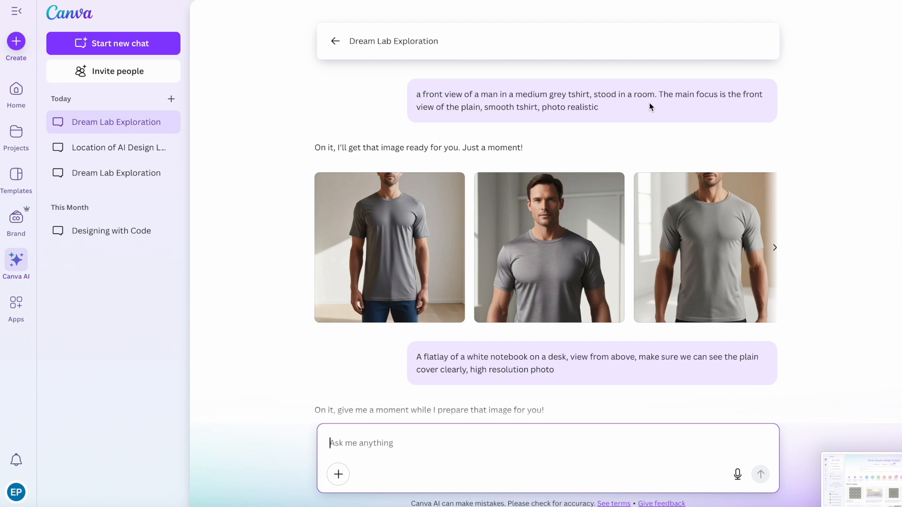
pyautogui.moveTo(637, 108)
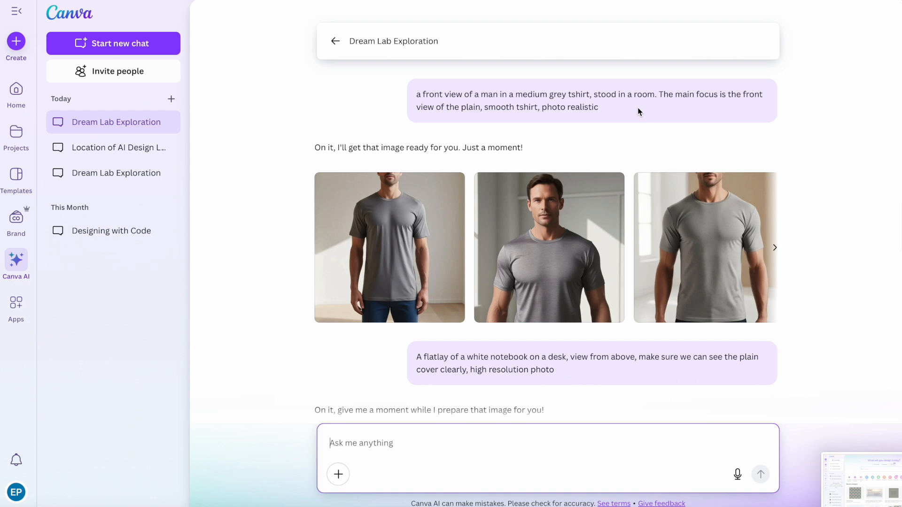
pyautogui.moveTo(661, 106)
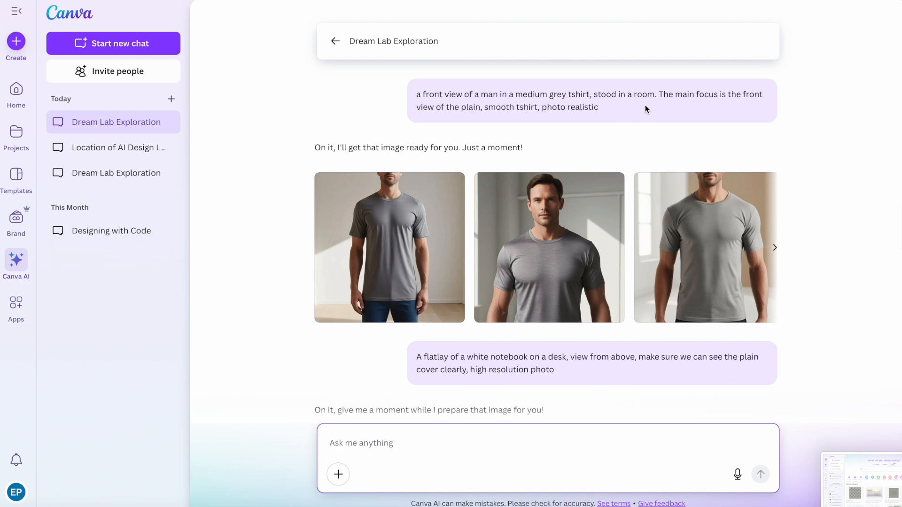
# Open the Dream Lab Exploration chat and pick the front-view grey t-shirt photo
pyautogui.click(362, 443)
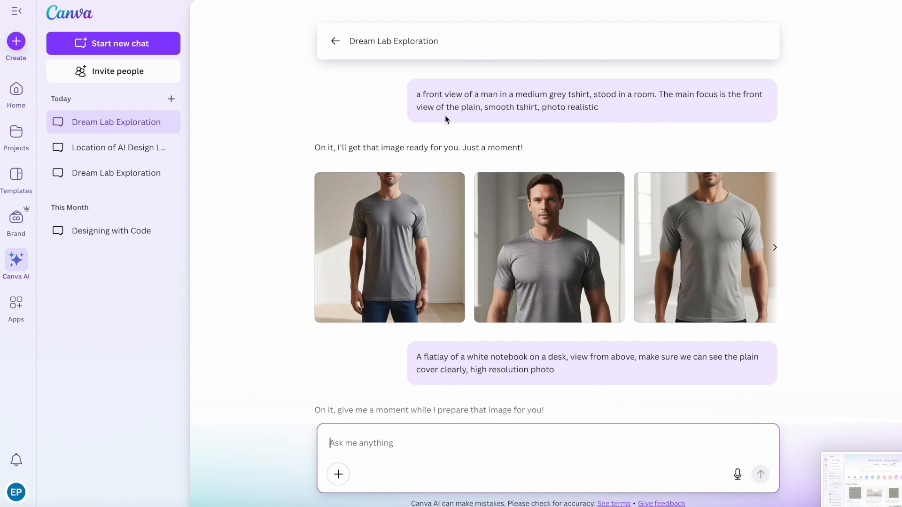
pyautogui.moveTo(528, 117)
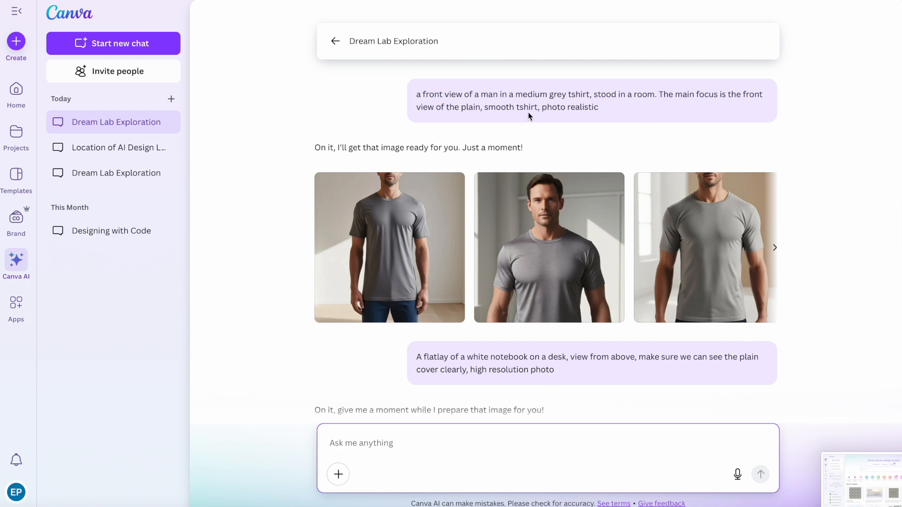
pyautogui.moveTo(663, 133)
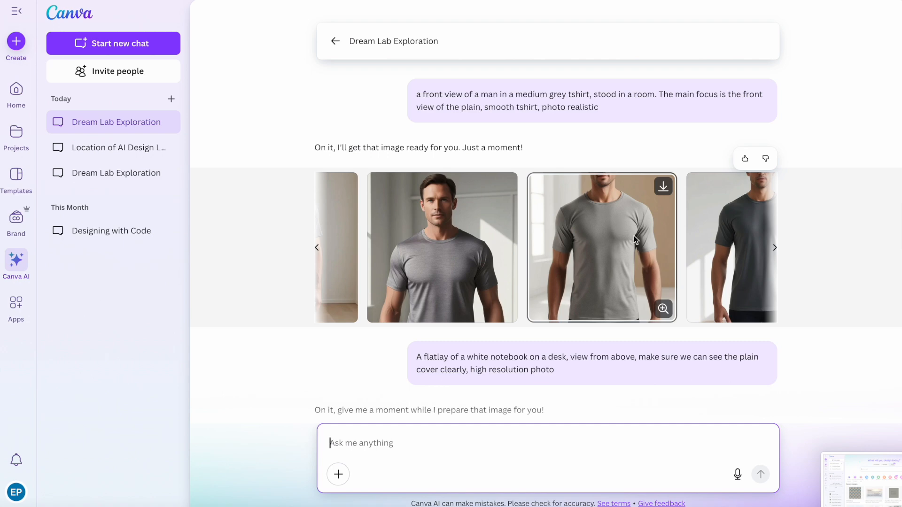
pyautogui.click(662, 309)
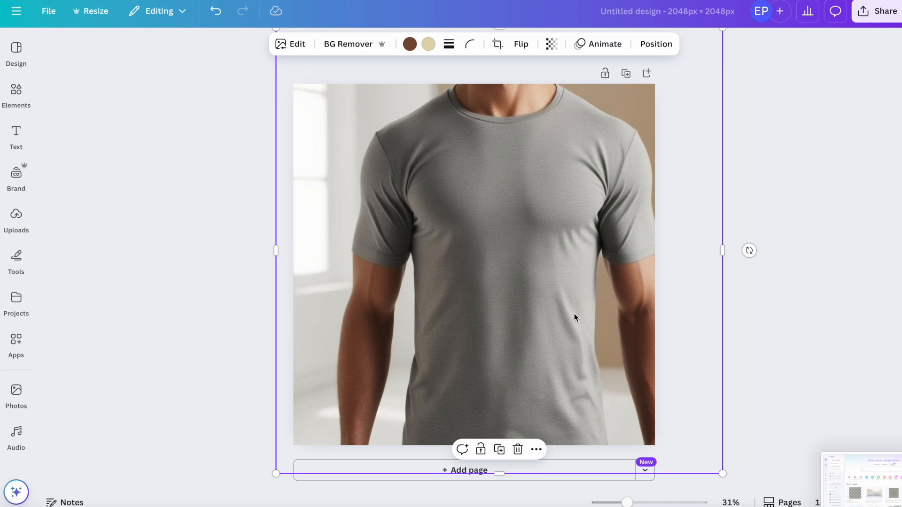
pyautogui.moveTo(596, 269)
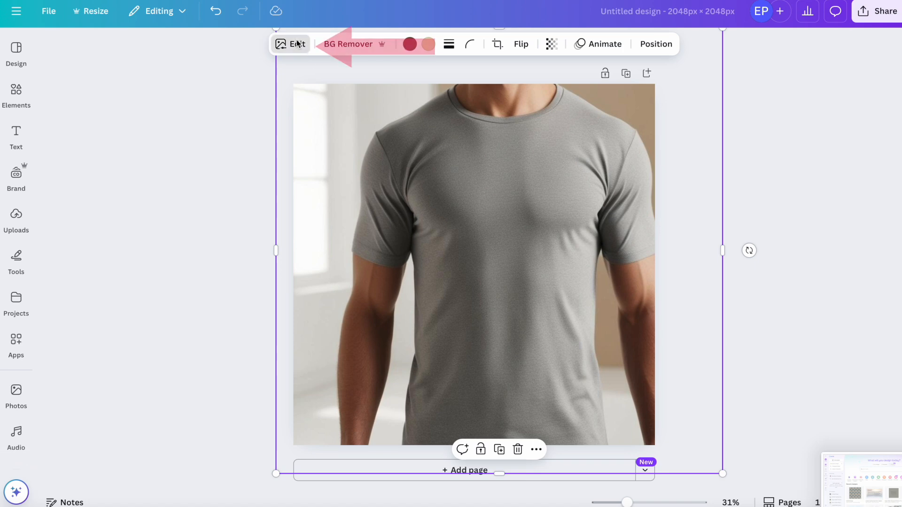
# Erase wrinkles across the grey t-shirt's torso and right chest with Magic Eraser
pyautogui.click(290, 44)
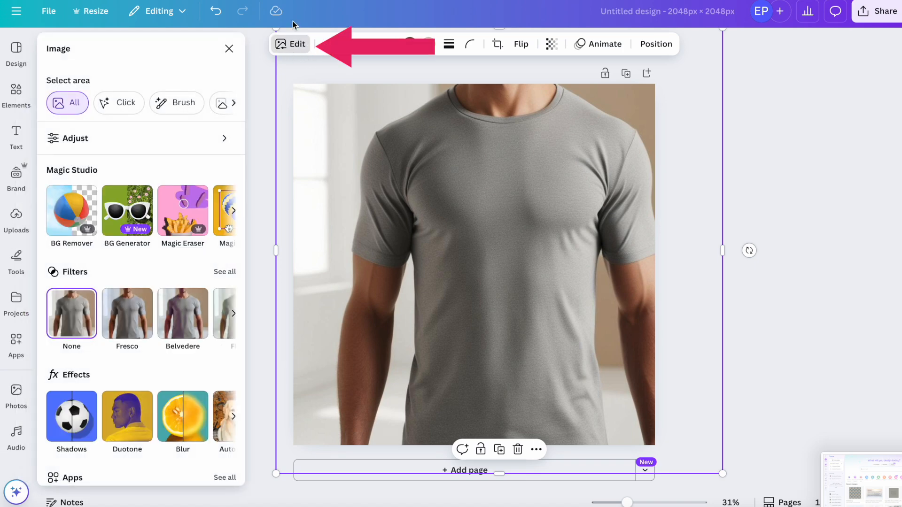
pyautogui.click(71, 210)
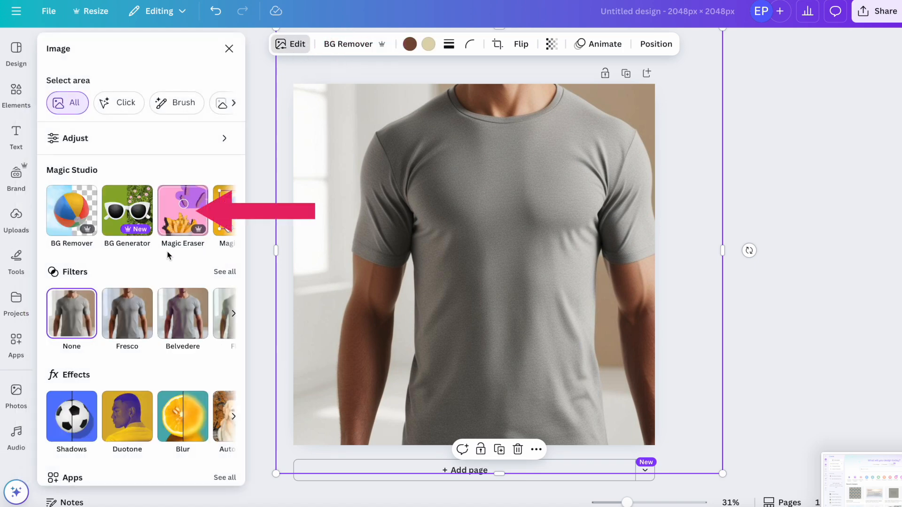
pyautogui.click(182, 211)
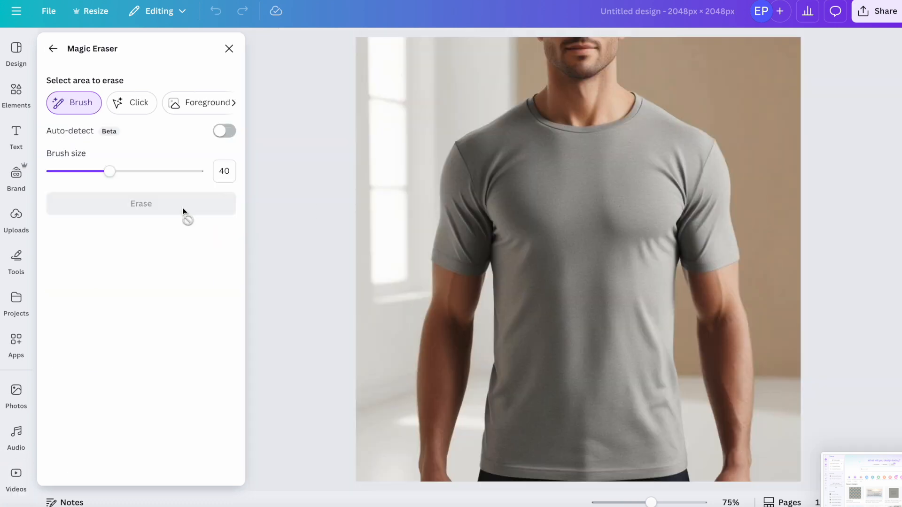
pyautogui.moveTo(531, 248)
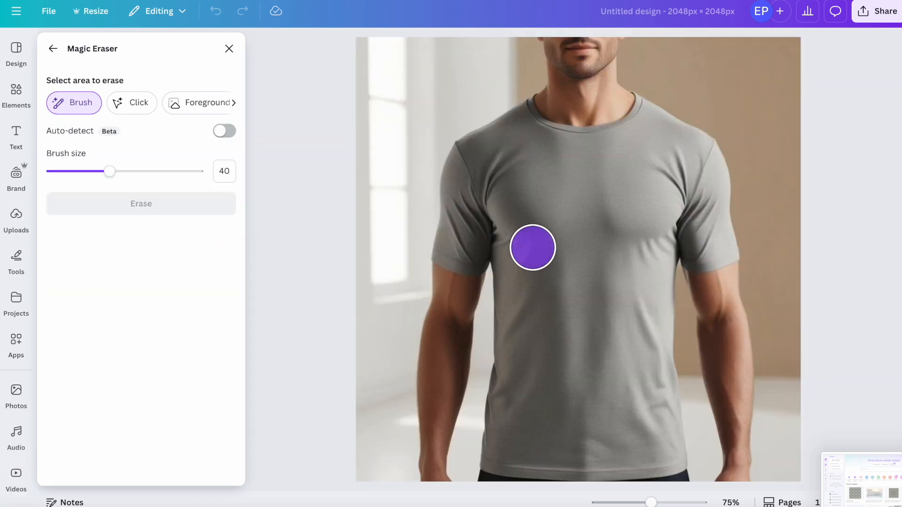
pyautogui.moveTo(532, 247); pyautogui.dragTo(571, 354)
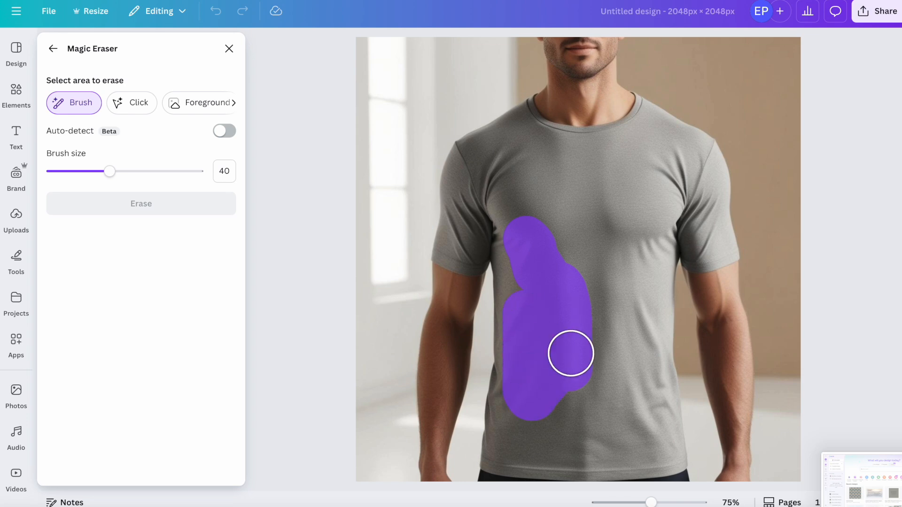
pyautogui.moveTo(570, 353); pyautogui.dragTo(633, 214)
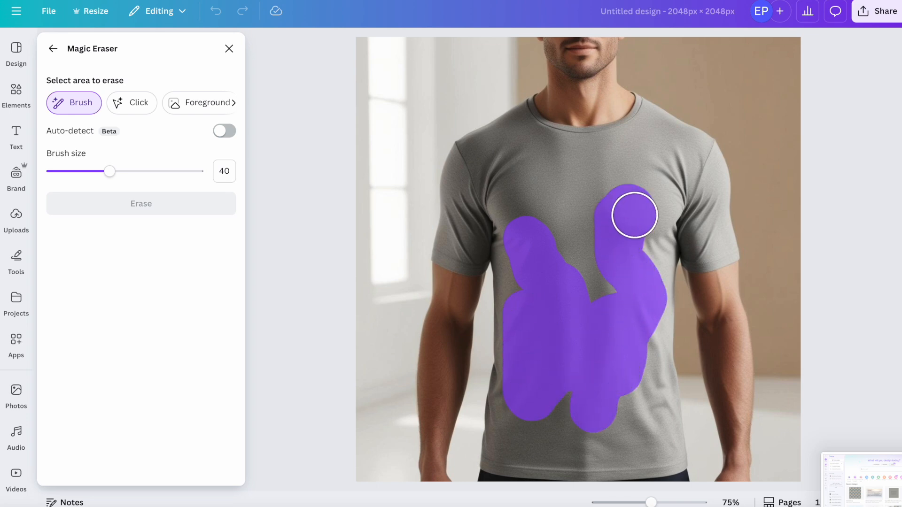
pyautogui.moveTo(633, 215); pyautogui.dragTo(596, 297)
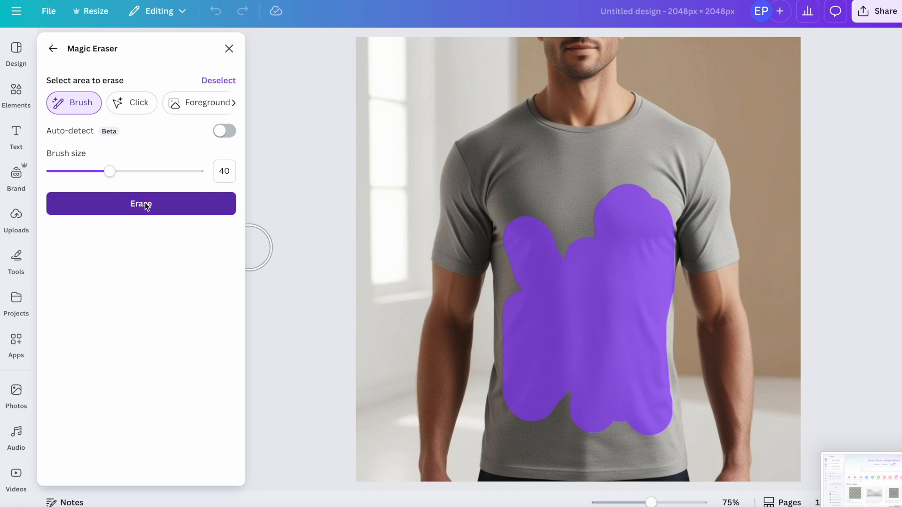
pyautogui.click(141, 203)
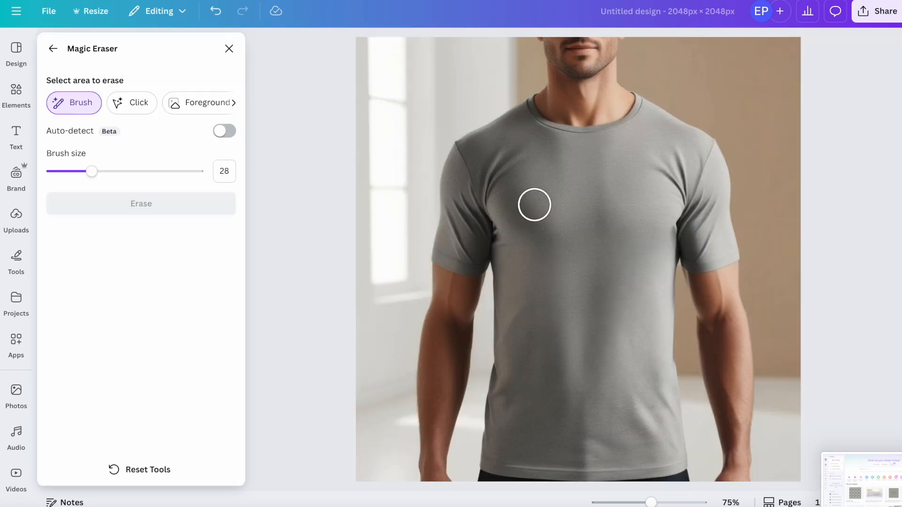
# Mark the remaining creases across the t-shirt's upper chest
pyautogui.moveTo(534, 204); pyautogui.dragTo(559, 177)
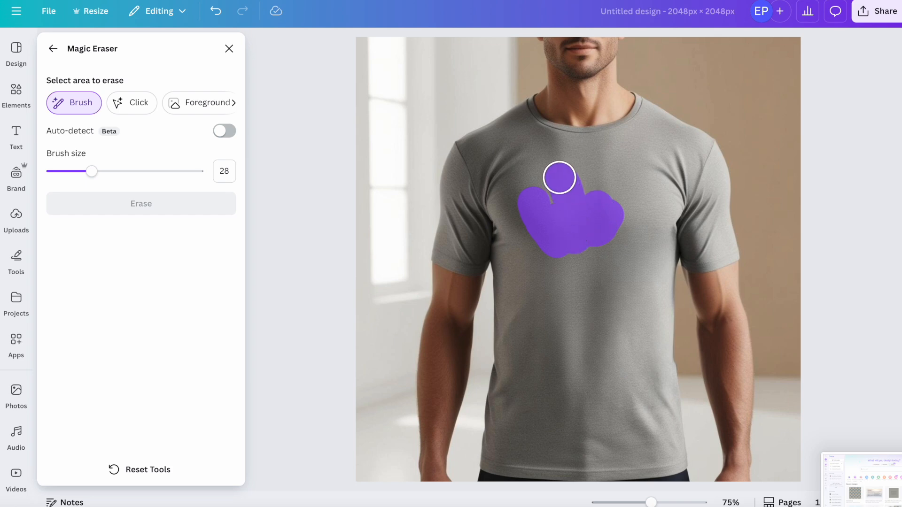
pyautogui.moveTo(559, 176); pyautogui.dragTo(640, 232)
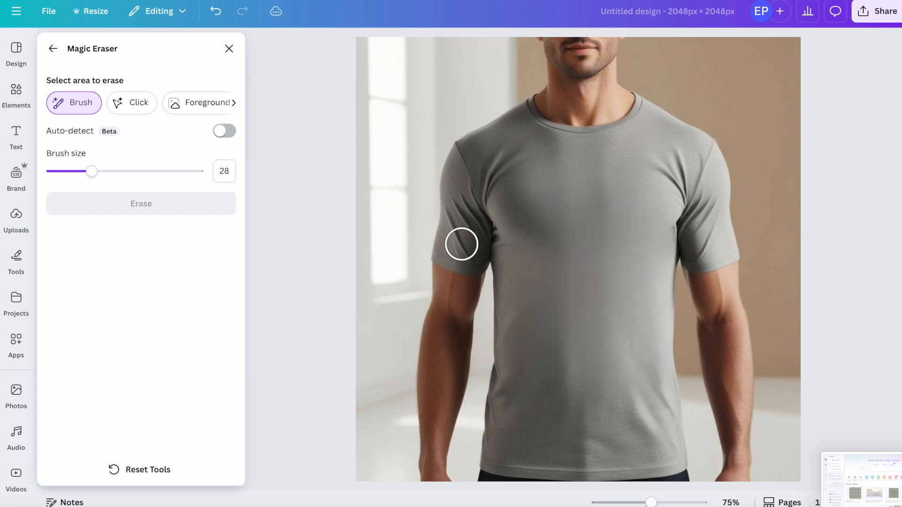
pyautogui.click(229, 48)
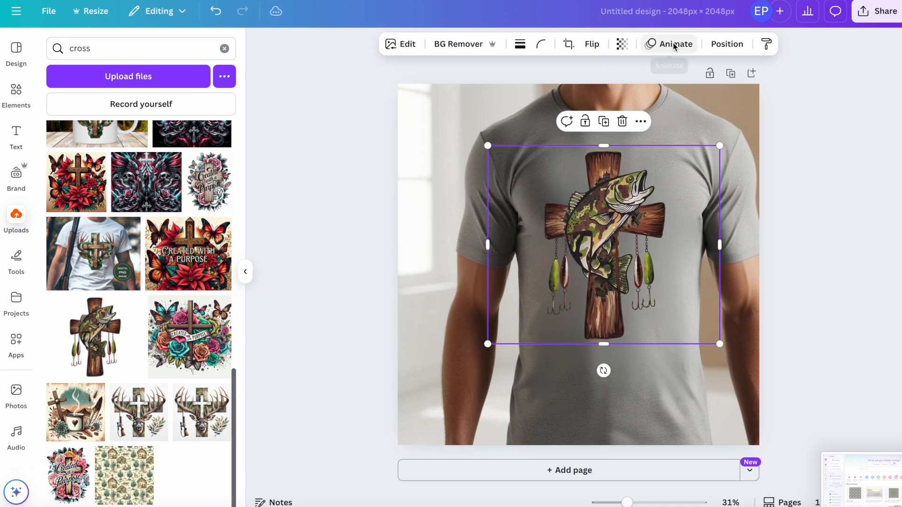
# Select the fish-and-cross design on the chest, then deselect it to preview the mockup
pyautogui.click(622, 44)
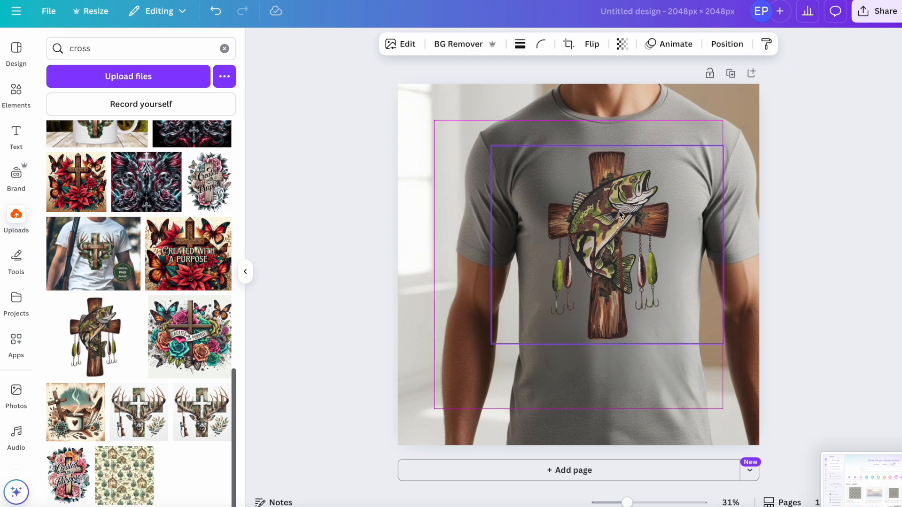
pyautogui.click(813, 220)
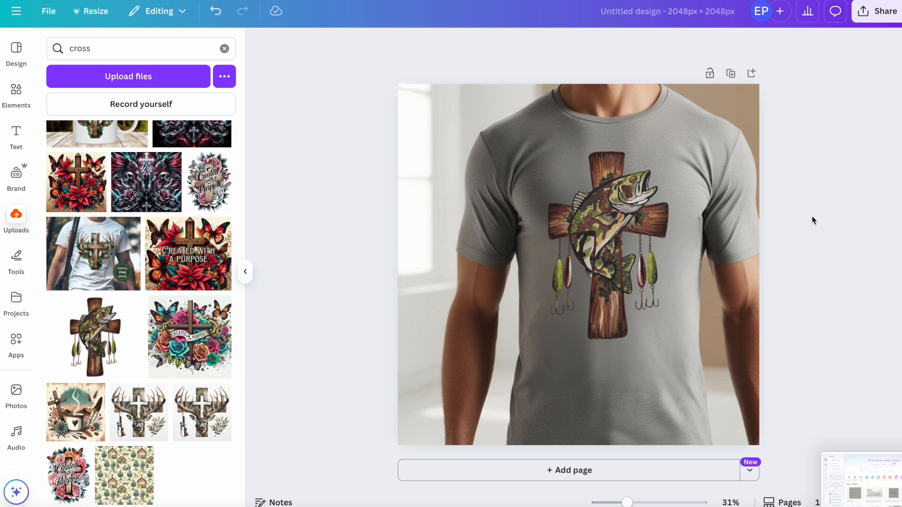
pyautogui.moveTo(841, 363)
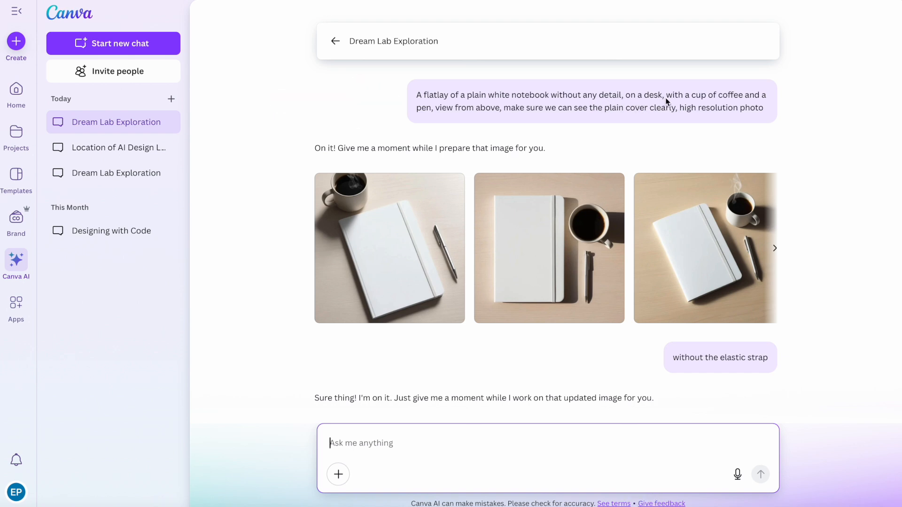
pyautogui.moveTo(451, 119)
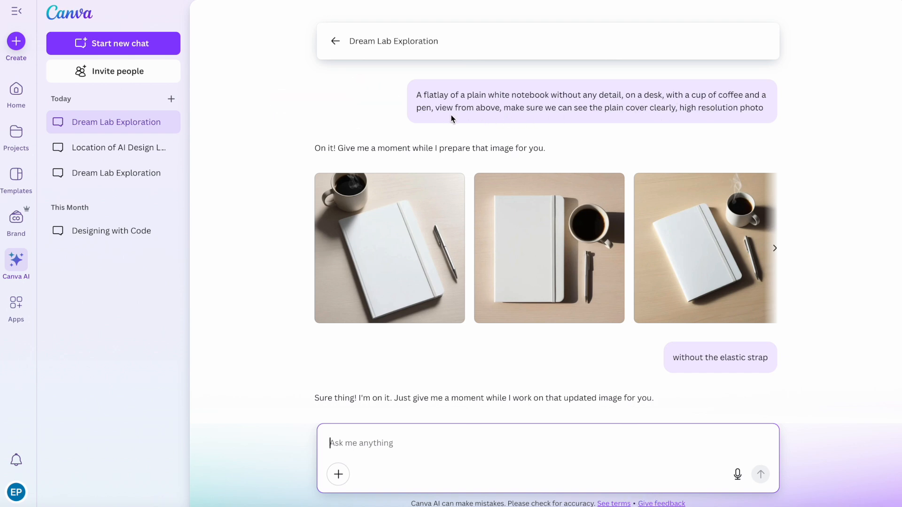
pyautogui.moveTo(558, 118)
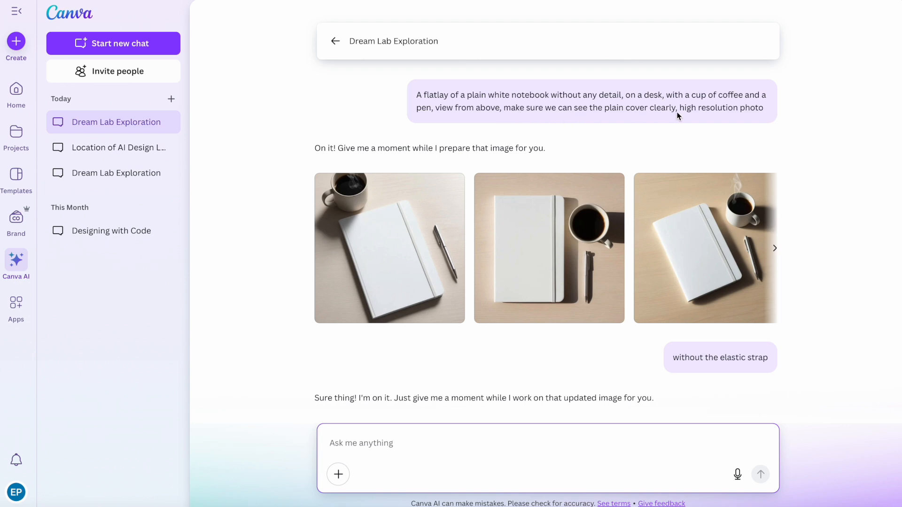
pyautogui.moveTo(658, 286)
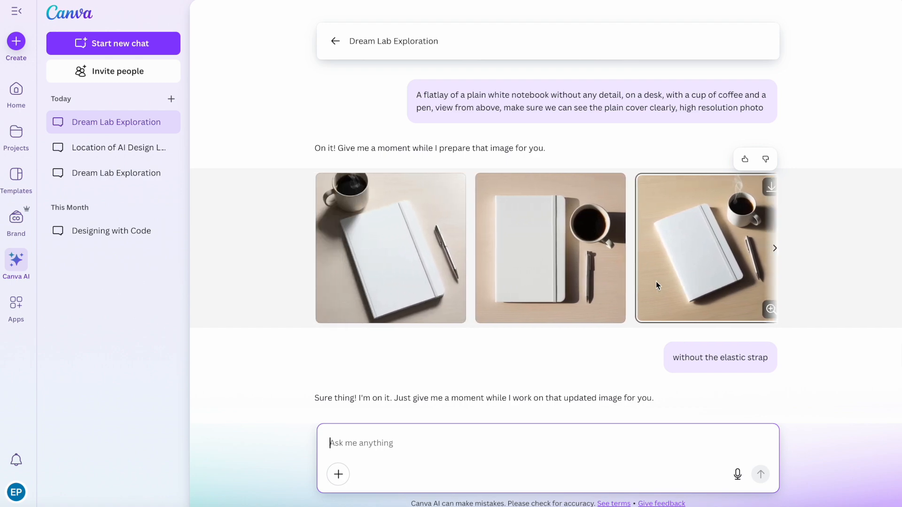
# Pick a generated white notebook flat-lay image to edit as a design
pyautogui.click(706, 248)
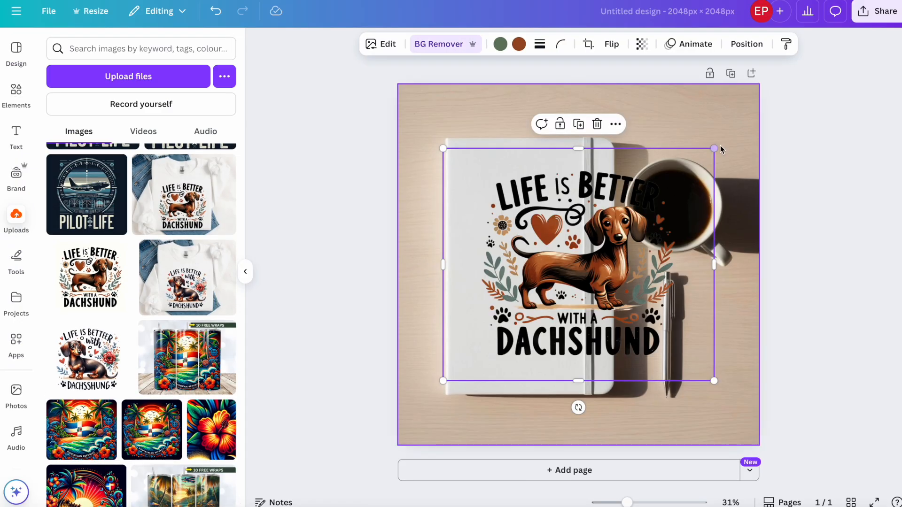
# Shrink the 'Life is Better with a Dachshund' graphic and position it on the notebook cover
pyautogui.moveTo(715, 149); pyautogui.dragTo(605, 237)
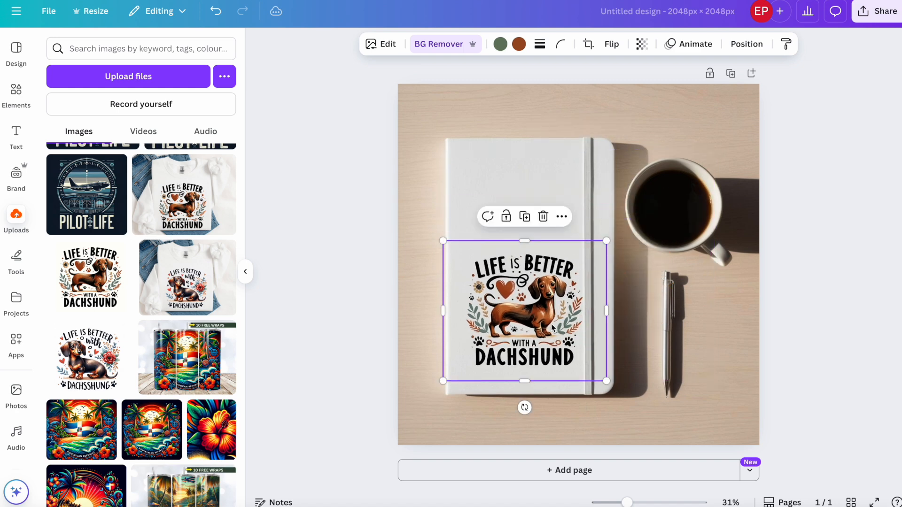
pyautogui.moveTo(524, 310); pyautogui.dragTo(523, 269)
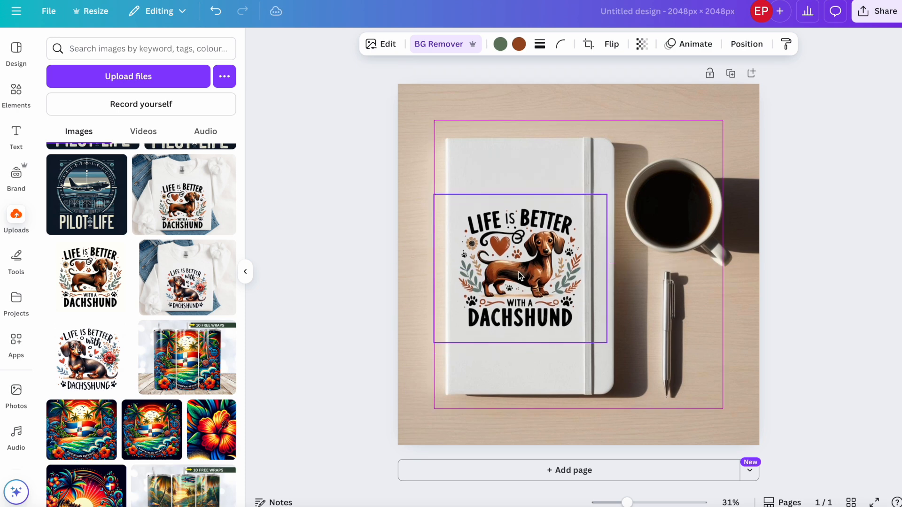
pyautogui.click(520, 271)
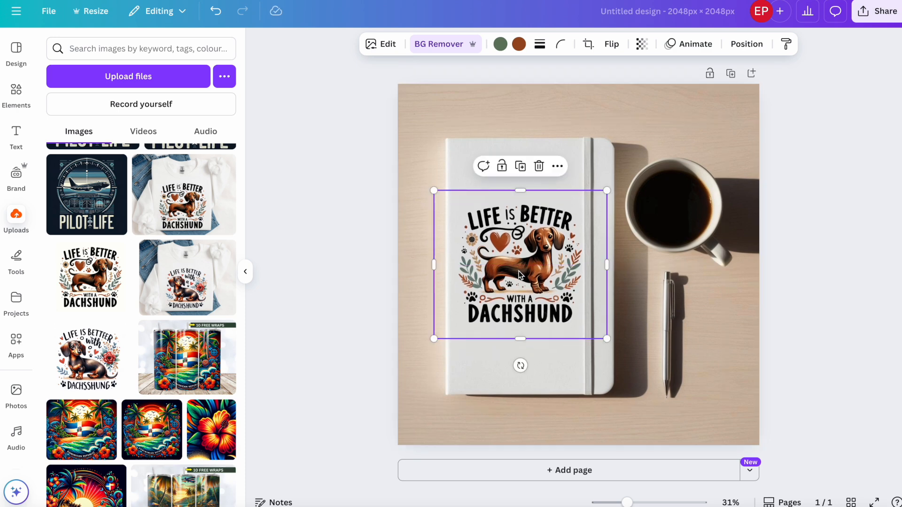
pyautogui.moveTo(520, 264); pyautogui.dragTo(438, 256)
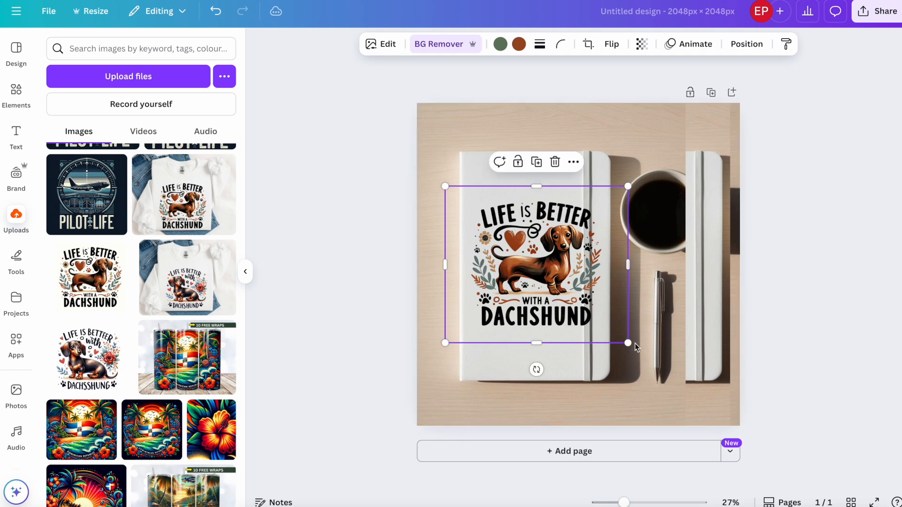
# Enlarge the dachshund design and lay a narrow notebook-strap strip over its right edge
pyautogui.moveTo(628, 344); pyautogui.dragTo(629, 343)
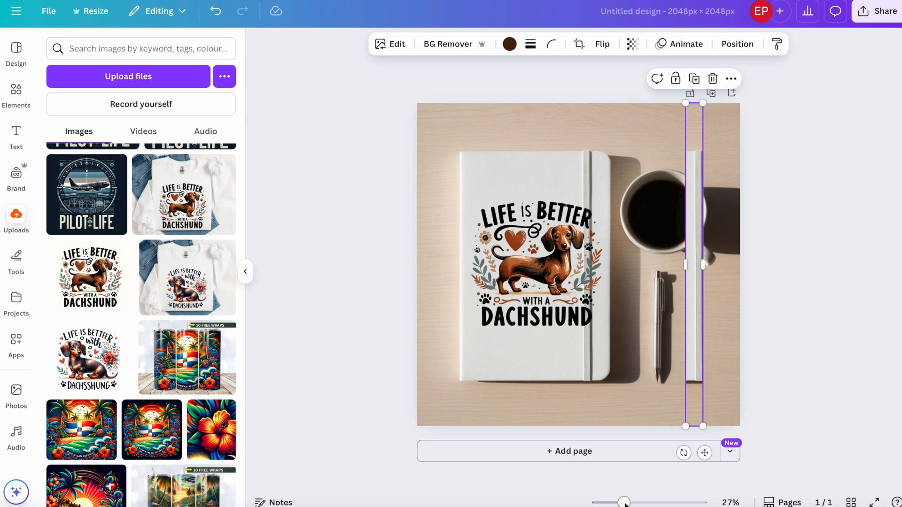
pyautogui.moveTo(625, 502); pyautogui.dragTo(636, 502)
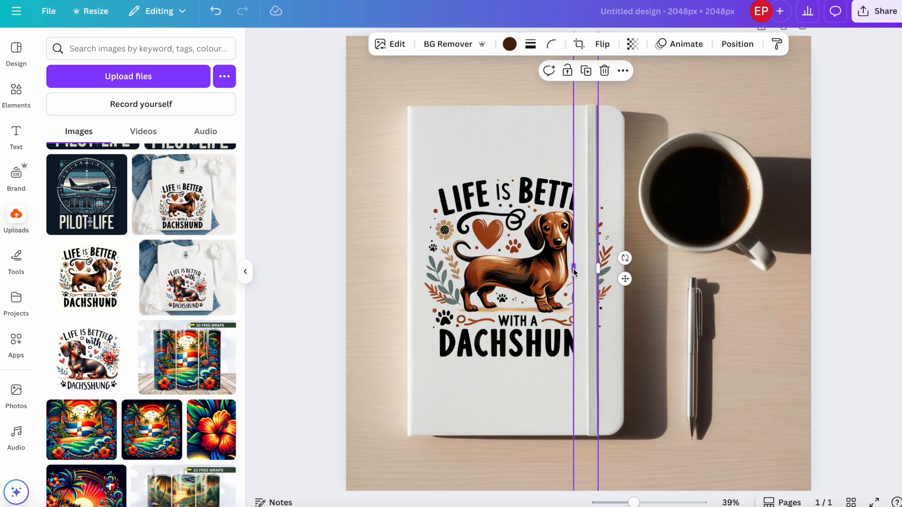
pyautogui.moveTo(573, 269); pyautogui.dragTo(588, 269)
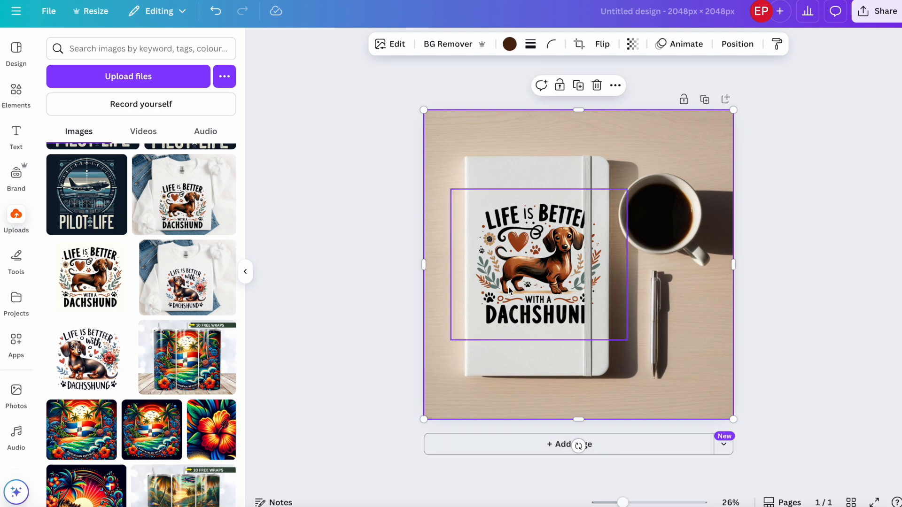
# Select the dachshund design, view its Position arrange options, and return to the Canva AI chat
pyautogui.click(448, 44)
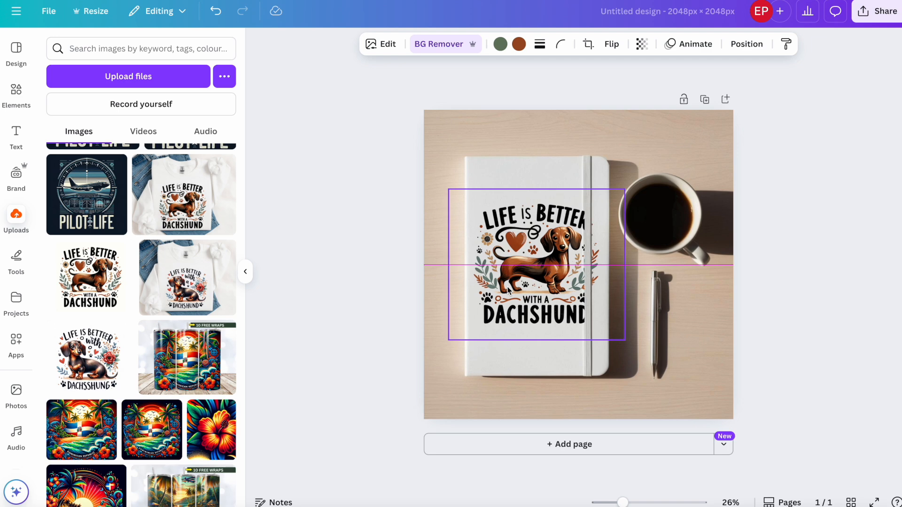
pyautogui.click(747, 44)
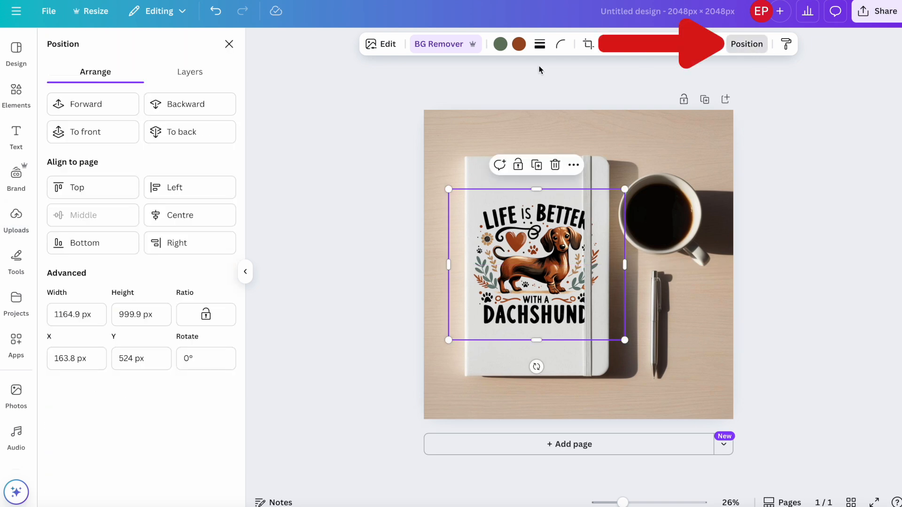
pyautogui.click(189, 72)
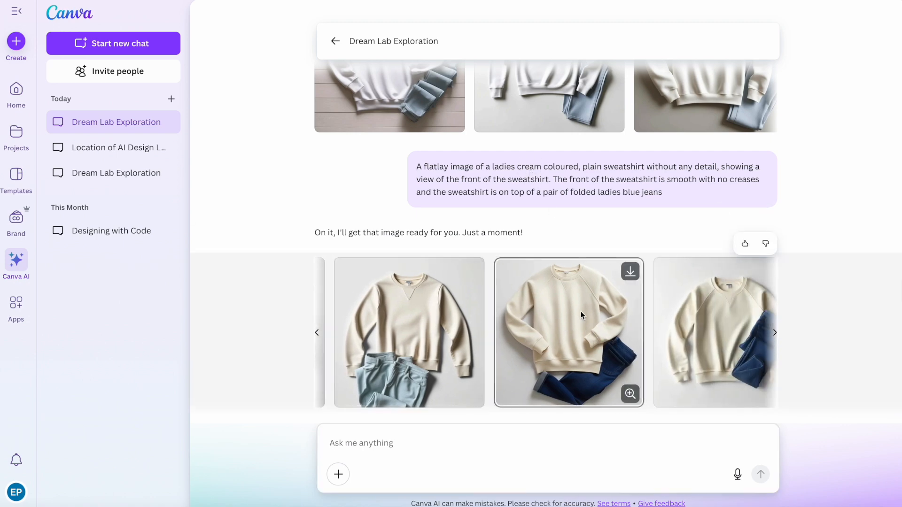
# Open the second generated cream sweatshirt-on-jeans image as a new 2048px square design
pyautogui.click(629, 395)
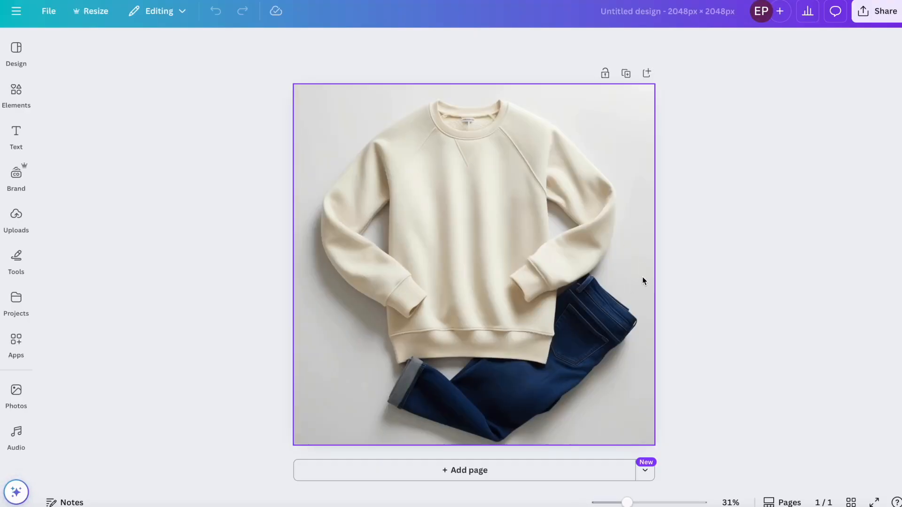
pyautogui.moveTo(524, 234)
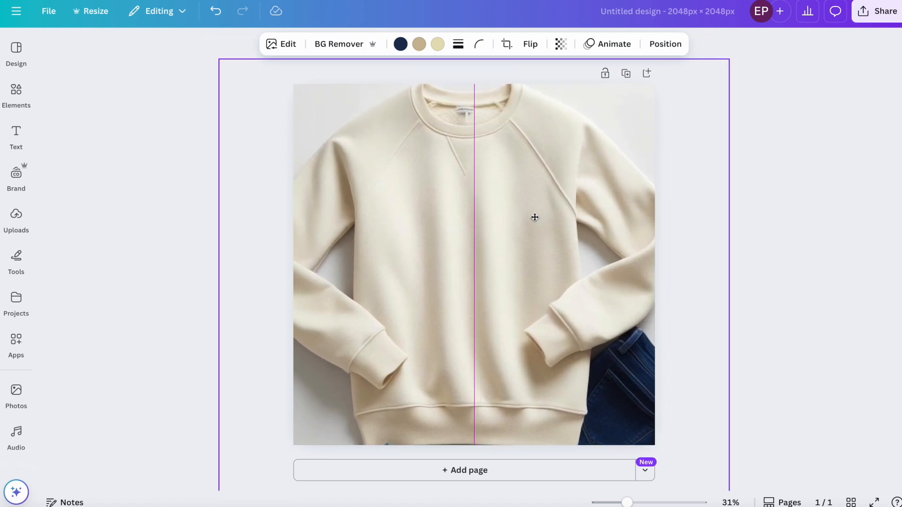
# Deselect to check the enlarged sweatshirt framing, then reselect the photo
pyautogui.click(534, 217)
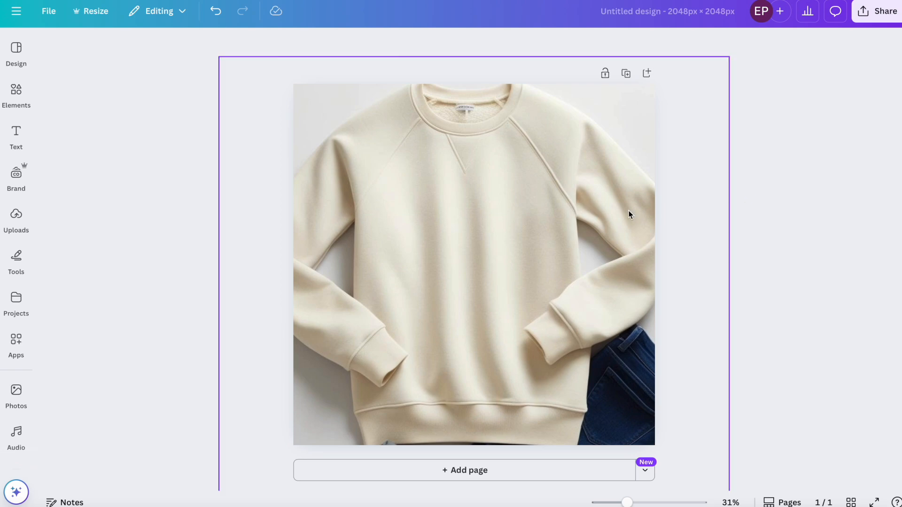
pyautogui.click(474, 259)
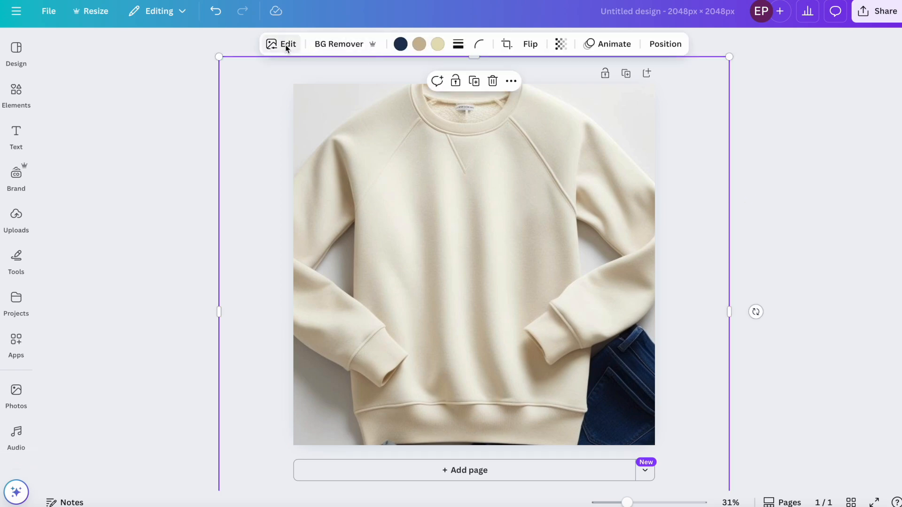
# Erase the main creases across the sweatshirt front with Magic Eraser's brush
pyautogui.click(288, 43)
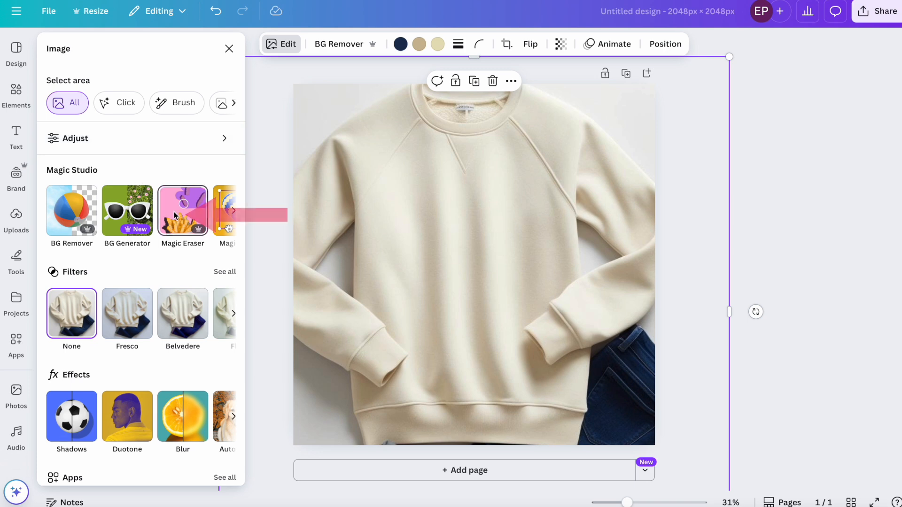
pyautogui.click(182, 210)
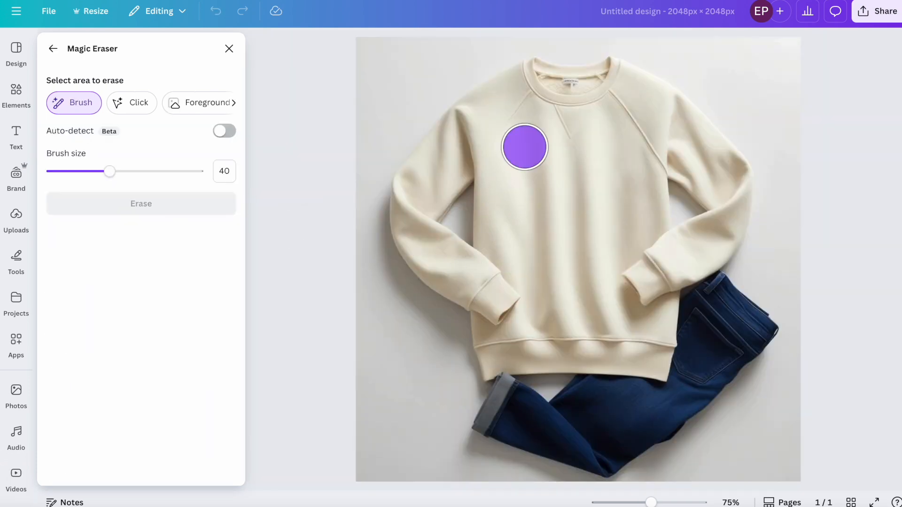
pyautogui.moveTo(524, 147); pyautogui.dragTo(576, 162)
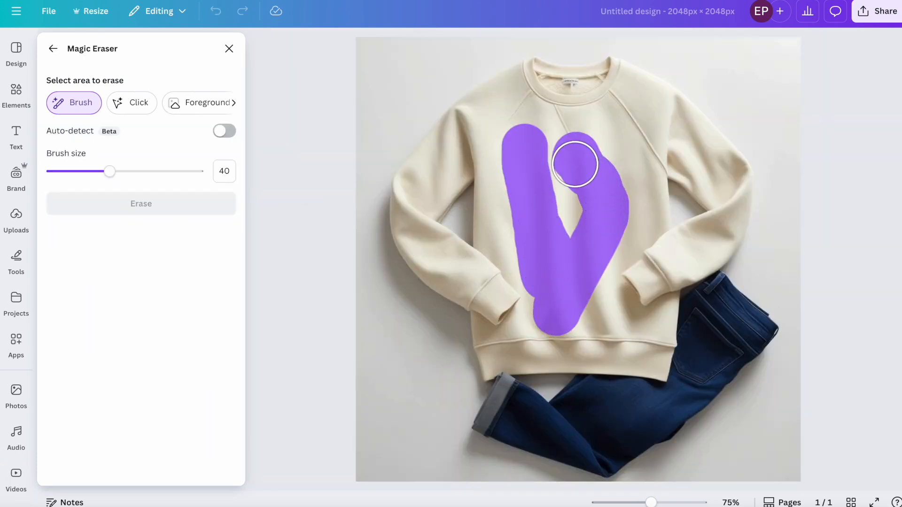
pyautogui.moveTo(575, 163); pyautogui.dragTo(614, 214)
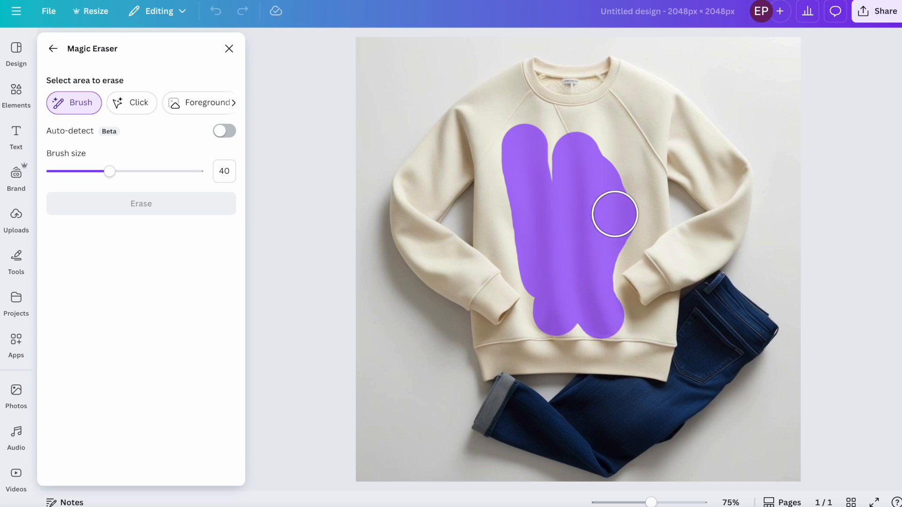
pyautogui.moveTo(615, 215); pyautogui.dragTo(556, 132)
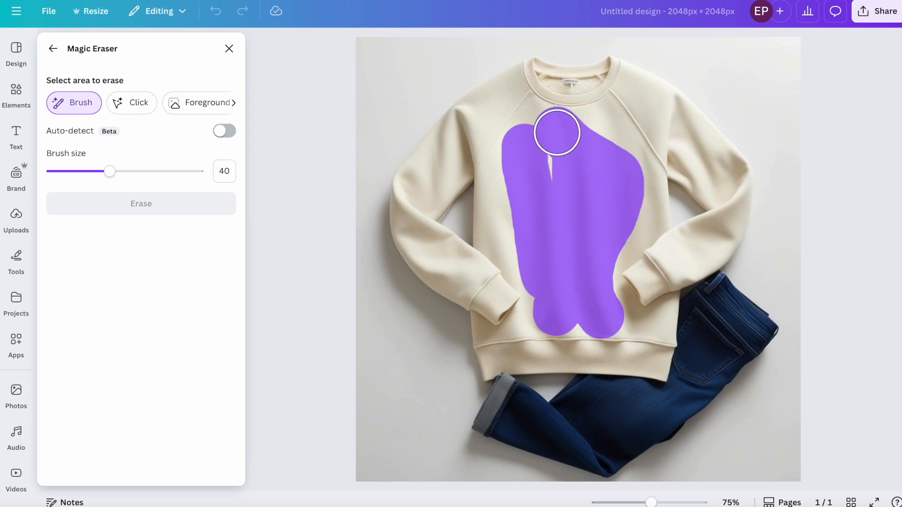
pyautogui.moveTo(557, 131); pyautogui.dragTo(563, 137)
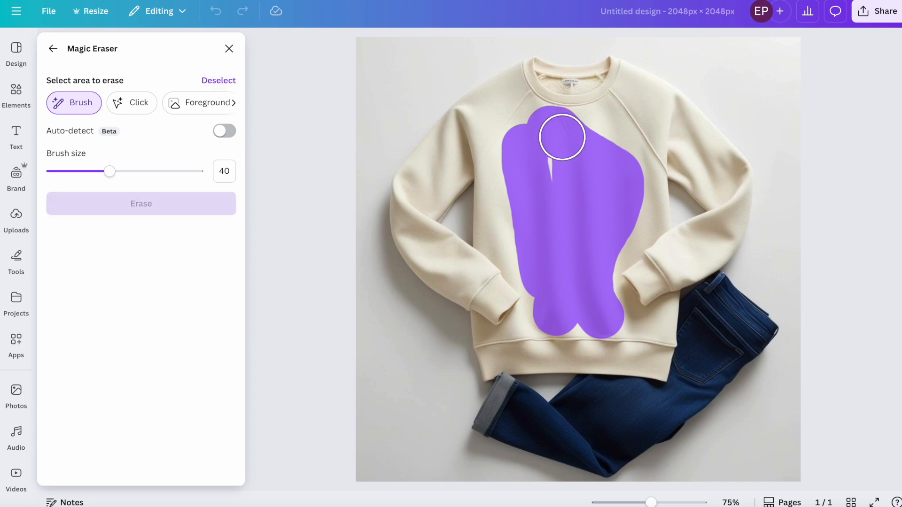
pyautogui.click(141, 203)
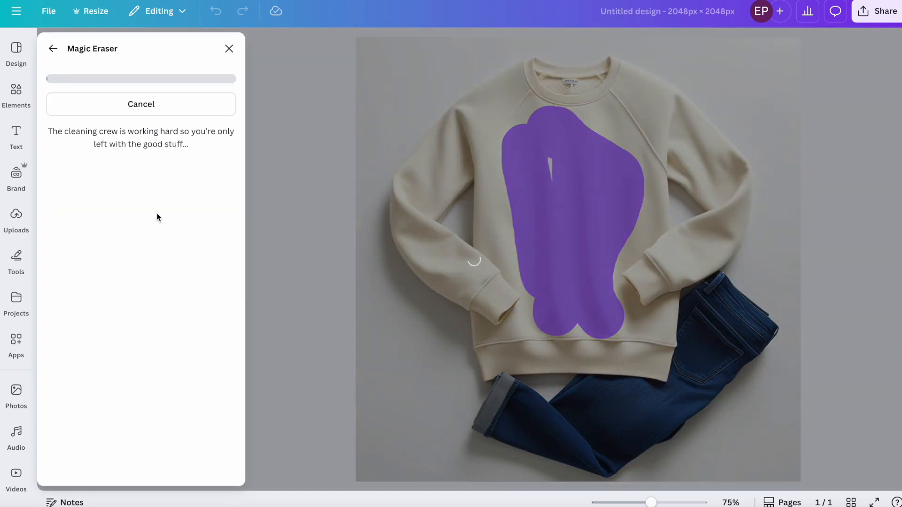
pyautogui.moveTo(461, 286)
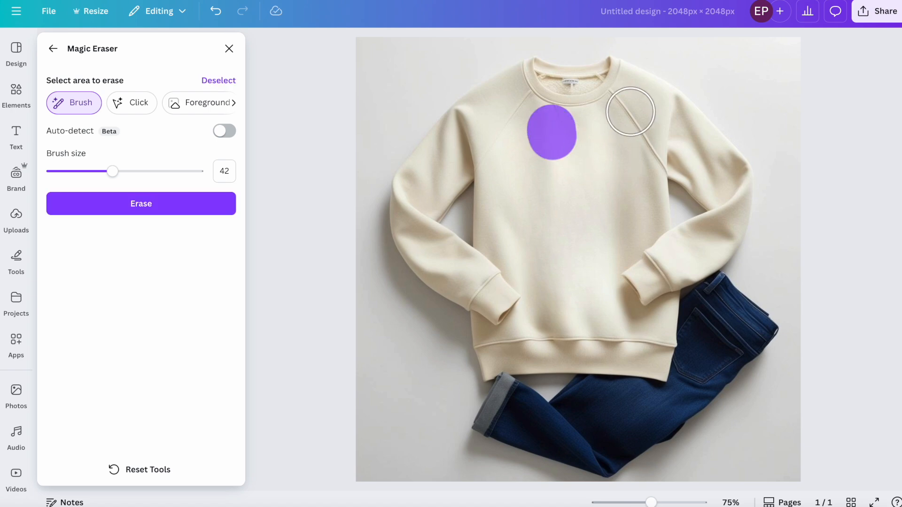
# Erase the remaining creases near the right shoulder and on the left chest
pyautogui.moveTo(630, 110); pyautogui.dragTo(615, 161)
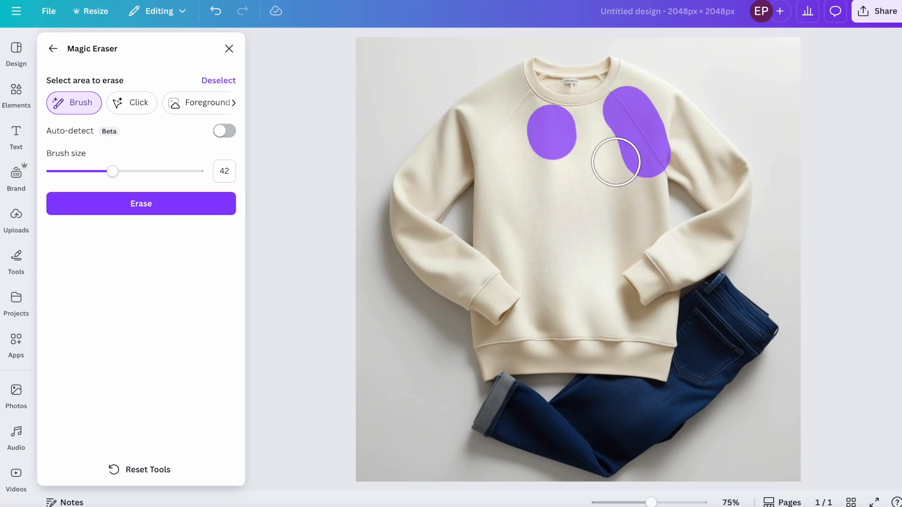
pyautogui.click(141, 203)
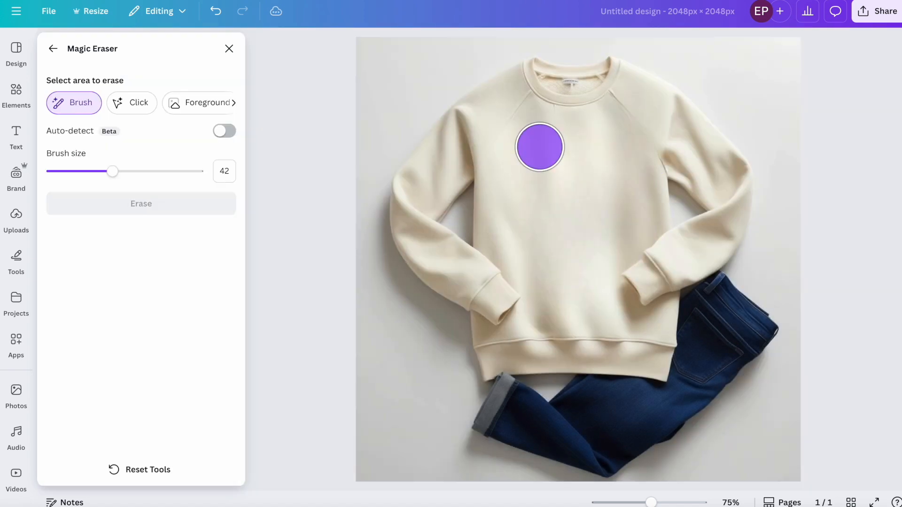
pyautogui.moveTo(538, 146); pyautogui.dragTo(446, 133)
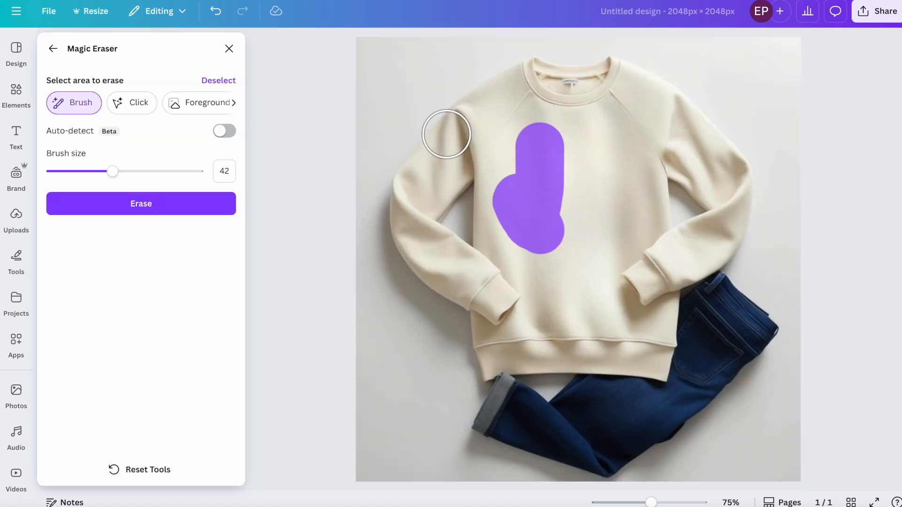
pyautogui.click(141, 203)
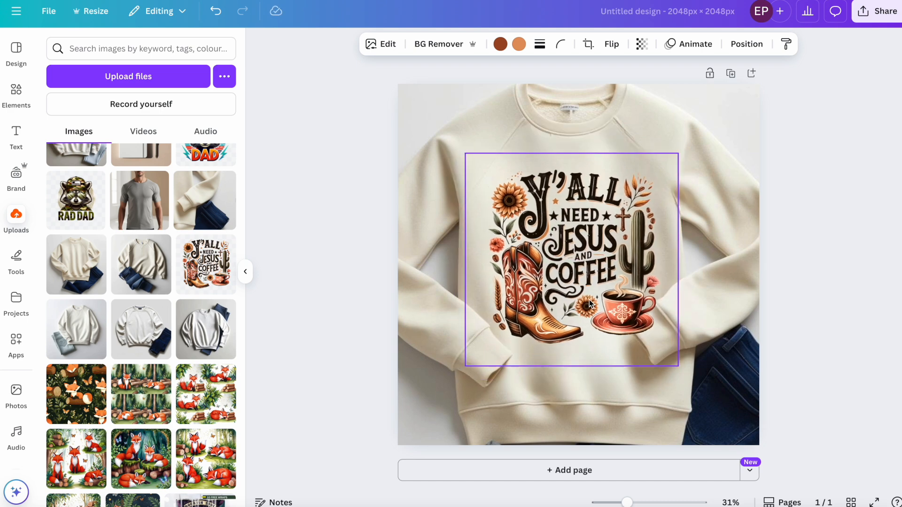
# Duplicate the mockup page and delete the design from page 2
pyautogui.click(588, 304)
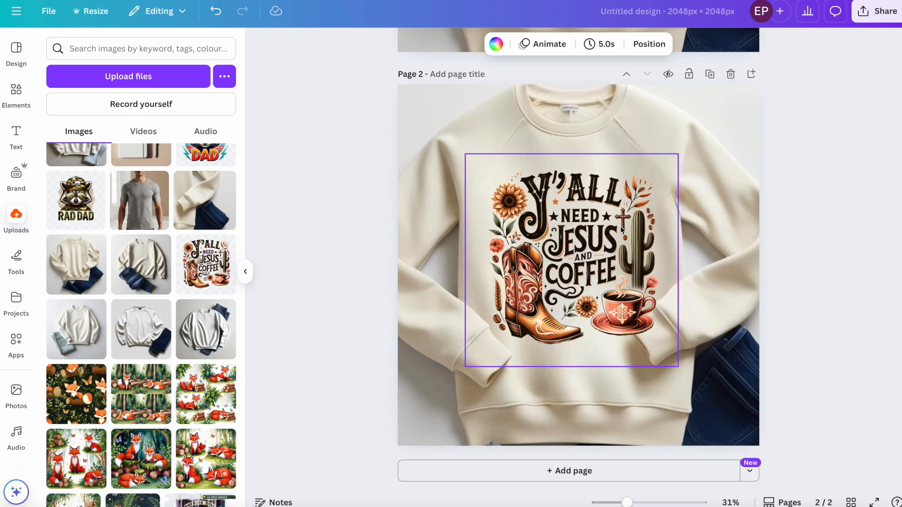
pyautogui.press('Delete')
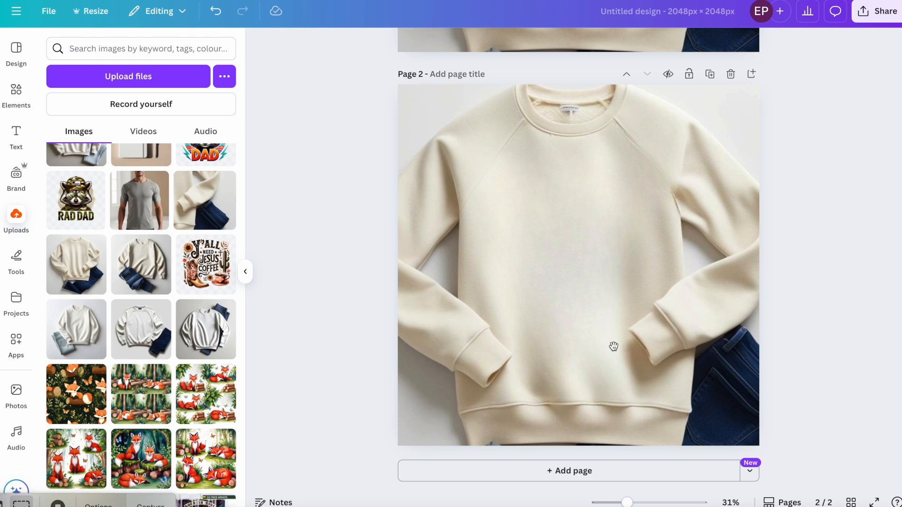
pyautogui.moveTo(432, 272)
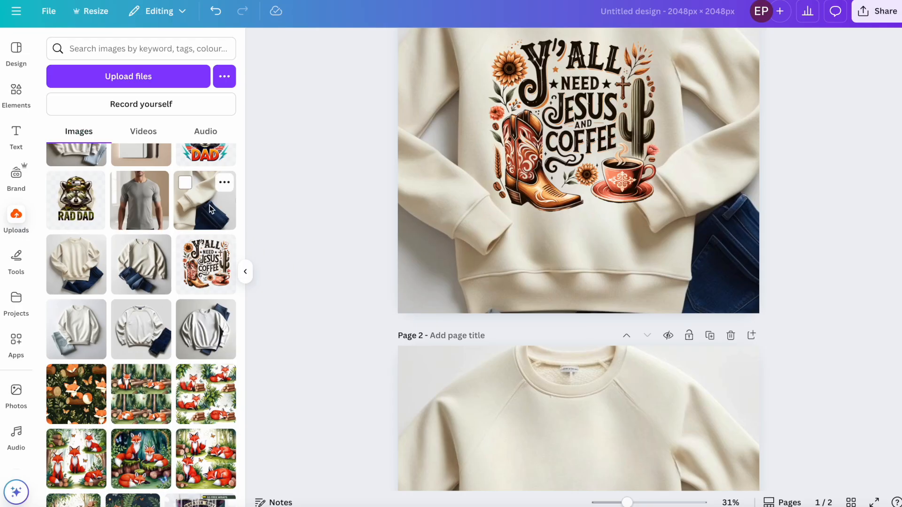
# Add the sleeve-and-jeans photo to page 1, shrink it, and move it toward the design's lower left
pyautogui.click(579, 173)
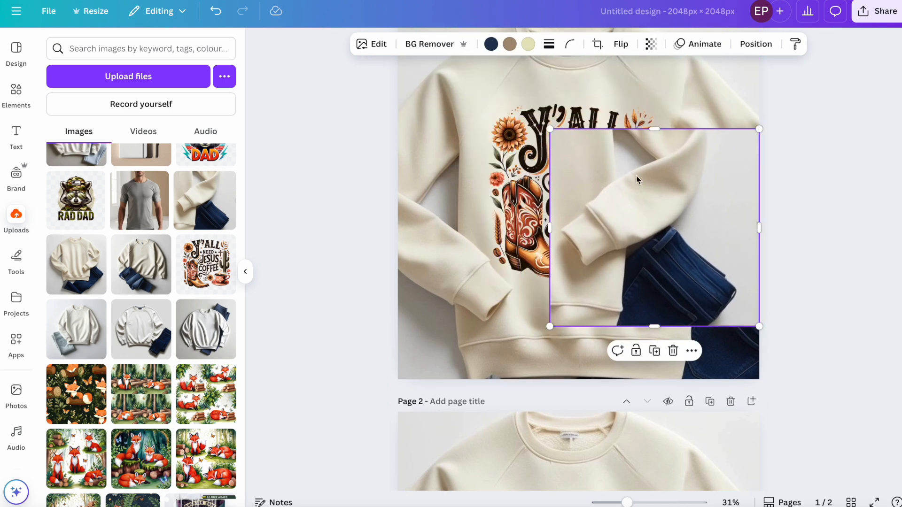
pyautogui.moveTo(653, 228); pyautogui.dragTo(683, 254)
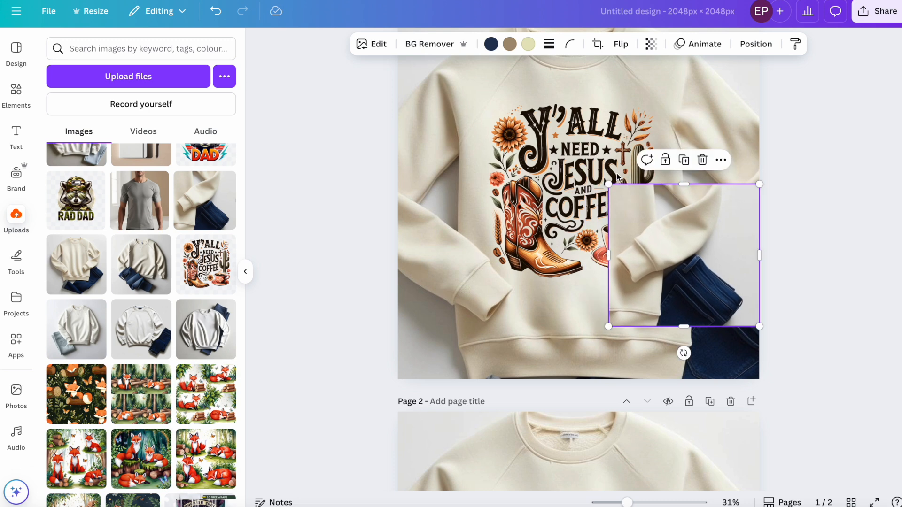
pyautogui.moveTo(628, 248)
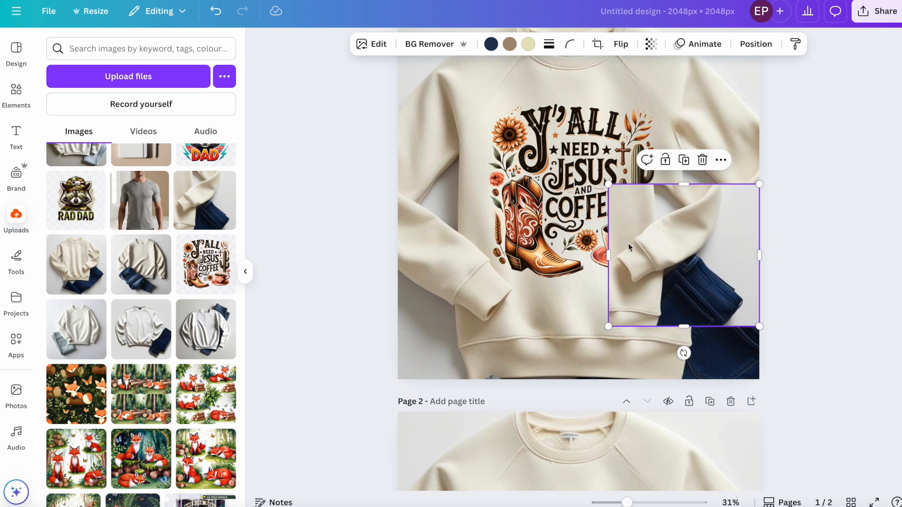
pyautogui.click(371, 44)
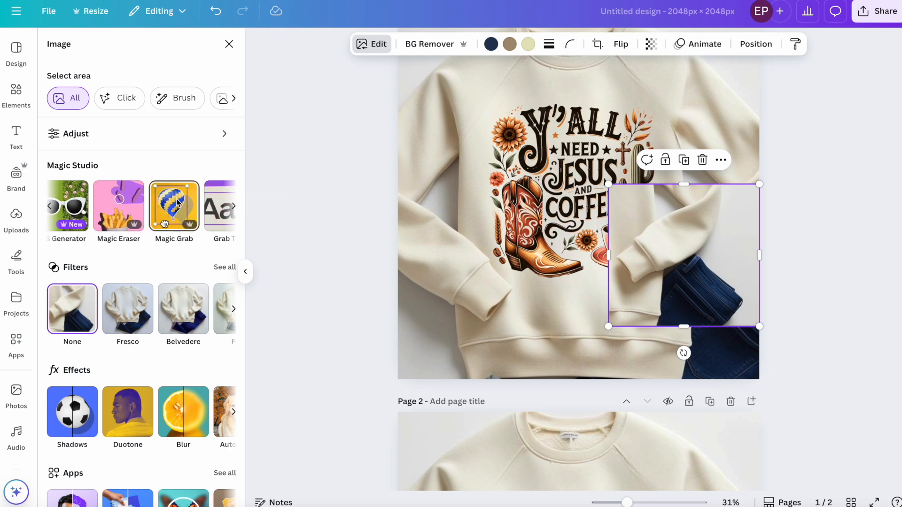
pyautogui.click(173, 205)
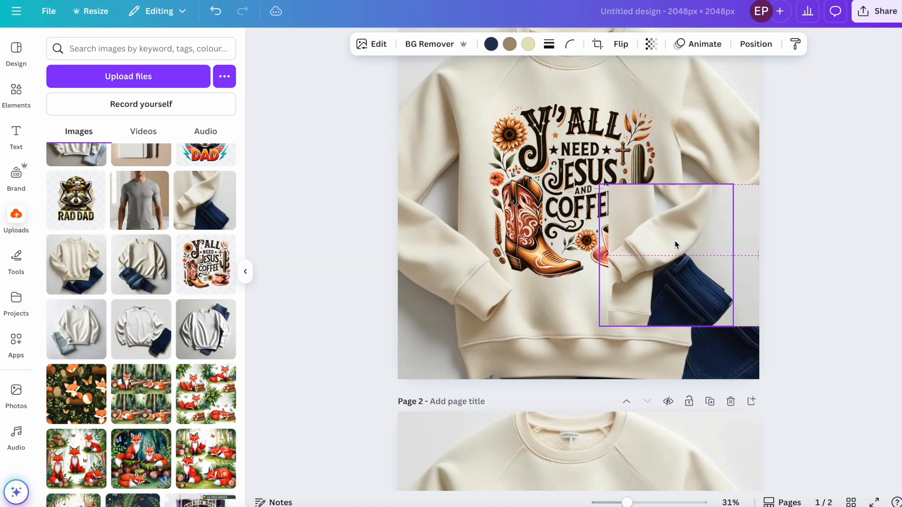
pyautogui.moveTo(676, 253); pyautogui.dragTo(496, 253)
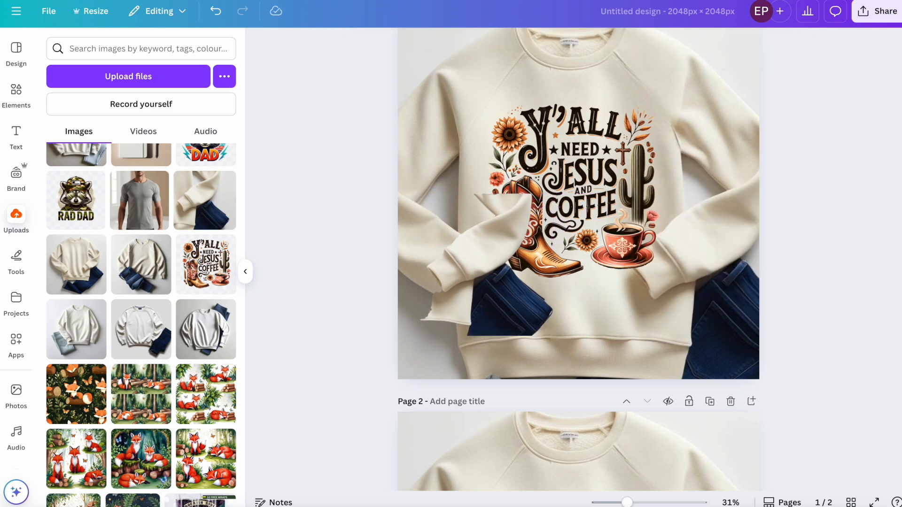
# Fit the sleeve photo over the right sleeve and enlarge the design across the chest
pyautogui.click(665, 256)
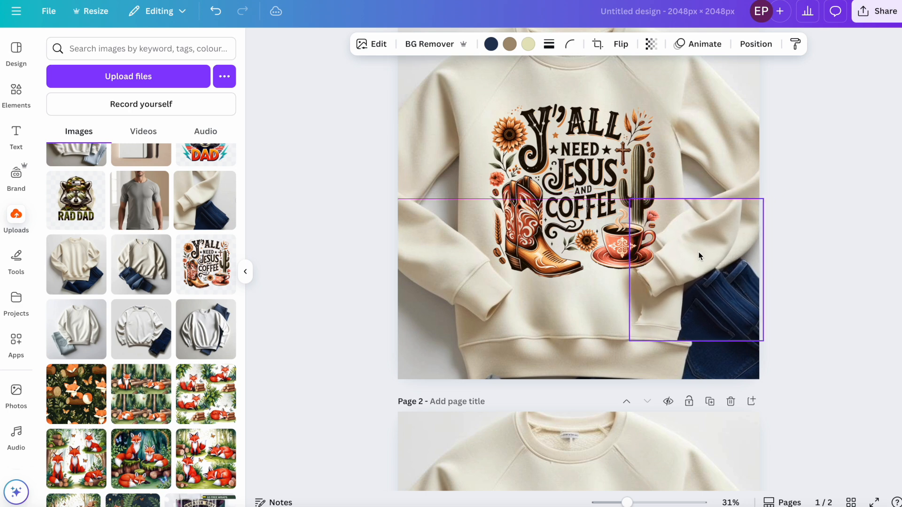
pyautogui.moveTo(630, 199); pyautogui.dragTo(621, 194)
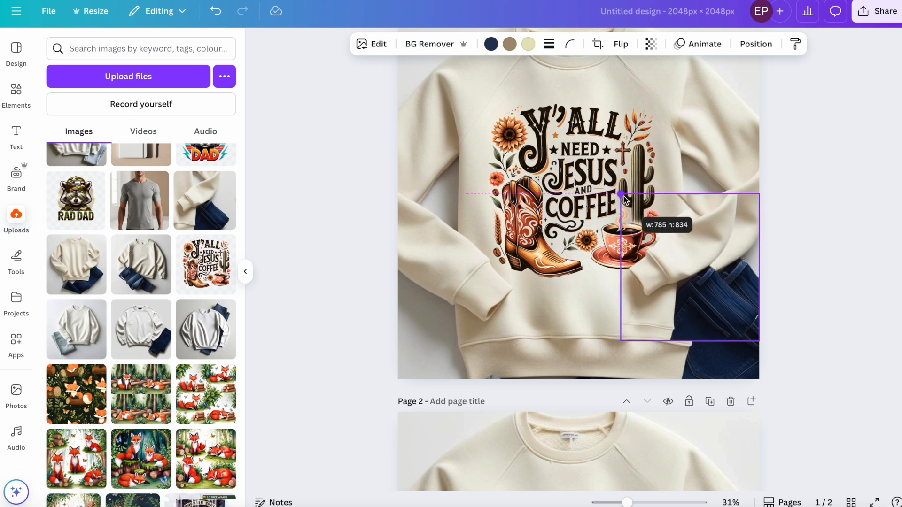
pyautogui.moveTo(621, 195); pyautogui.dragTo(568, 140)
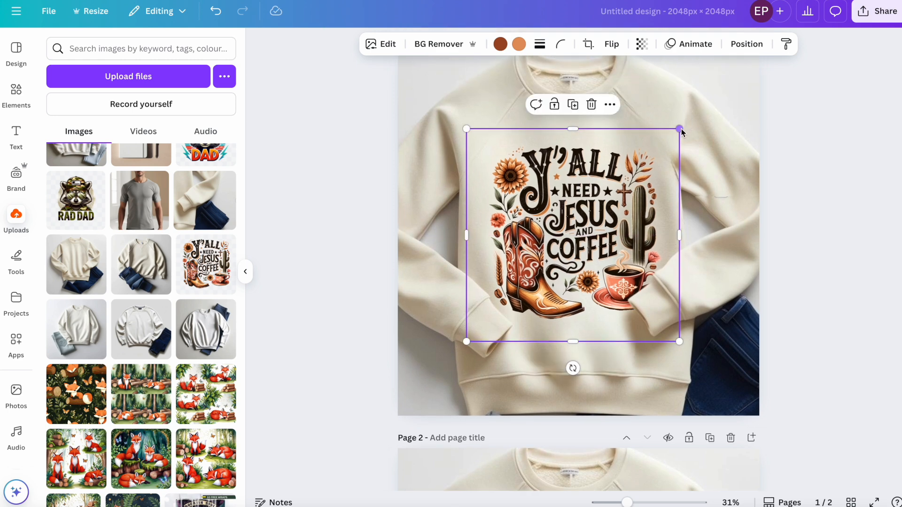
pyautogui.moveTo(681, 129); pyautogui.dragTo(681, 121)
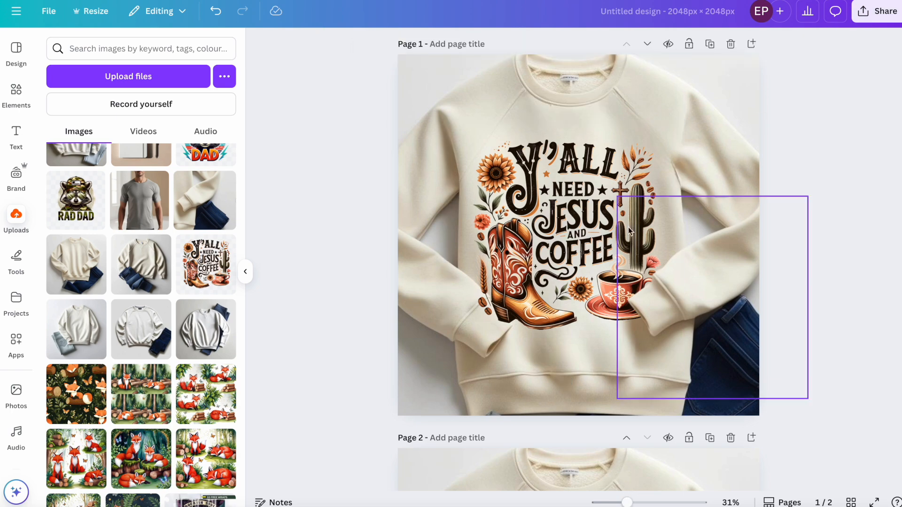
# Place the sleeve photo on page 2, then resize page 1's design to about 1,189 px
pyautogui.scroll(-3)
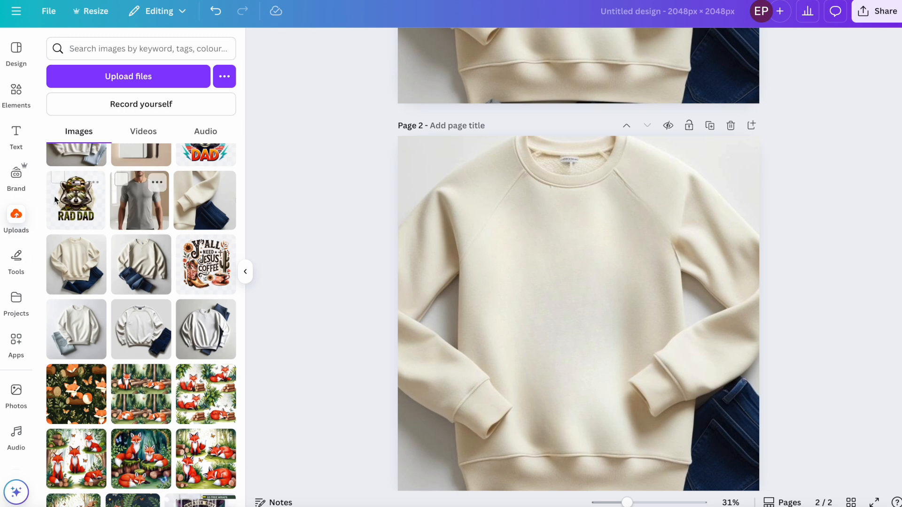
pyautogui.moveTo(202, 205)
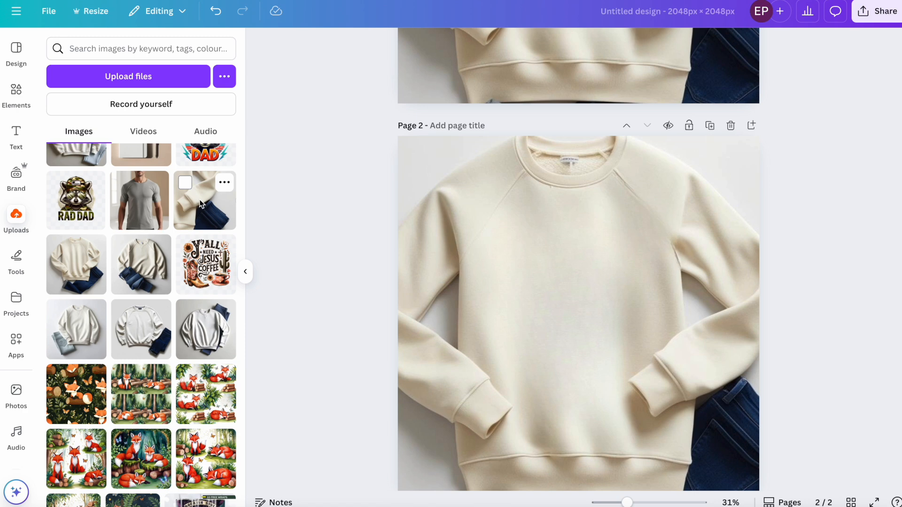
pyautogui.click(578, 313)
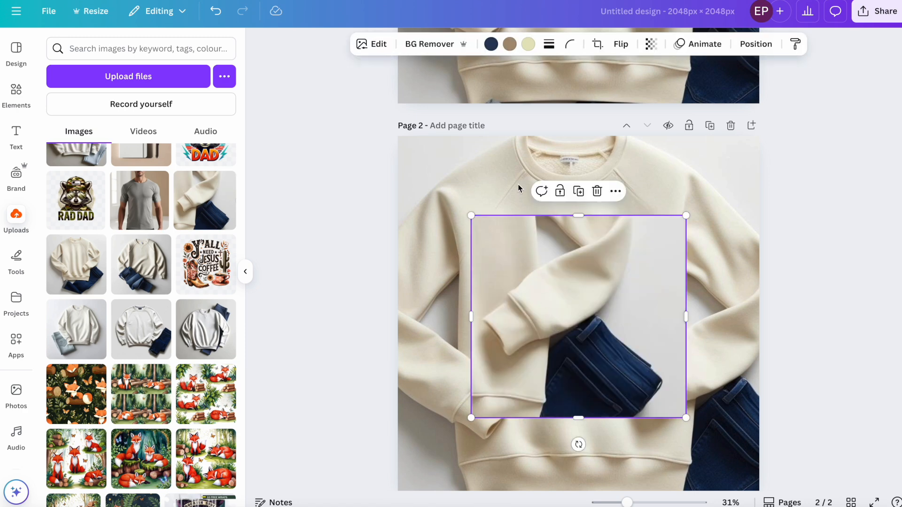
pyautogui.click(371, 44)
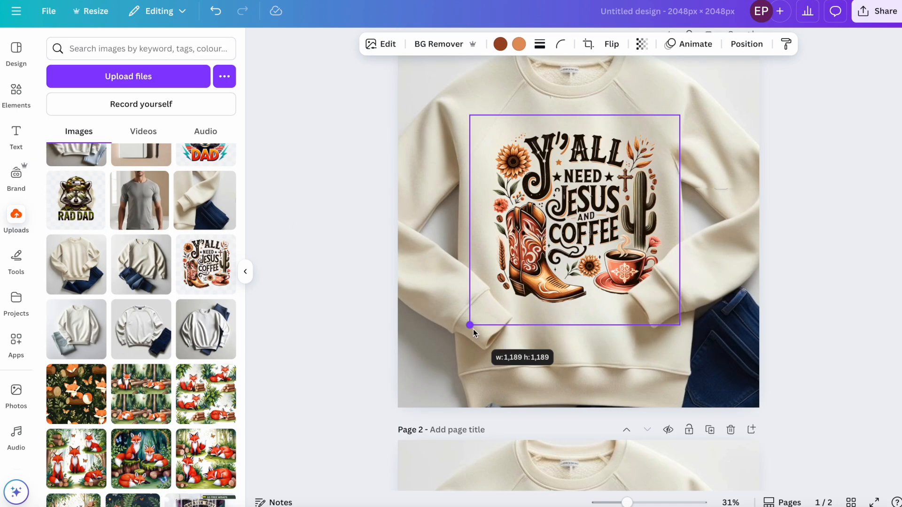
pyautogui.moveTo(470, 325); pyautogui.dragTo(466, 323)
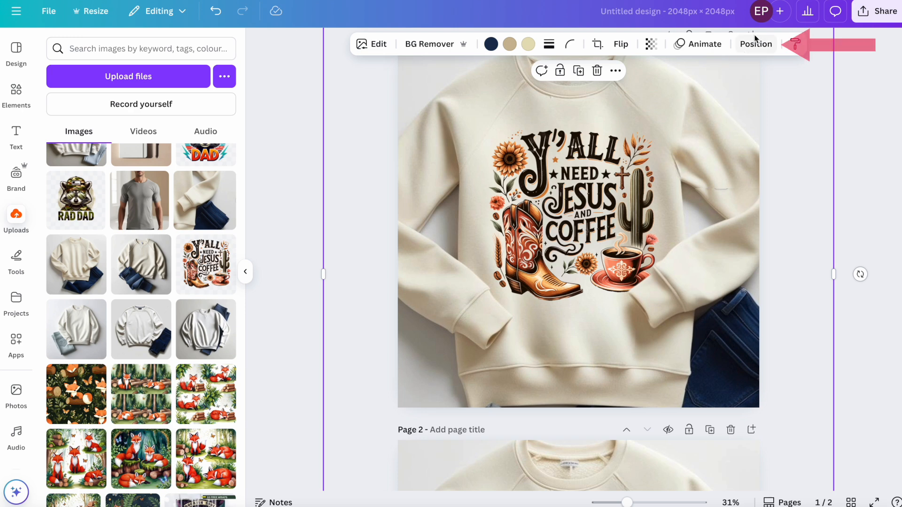
# Show page 1's Layers list and select the design and sweatshirt photo layers
pyautogui.click(756, 44)
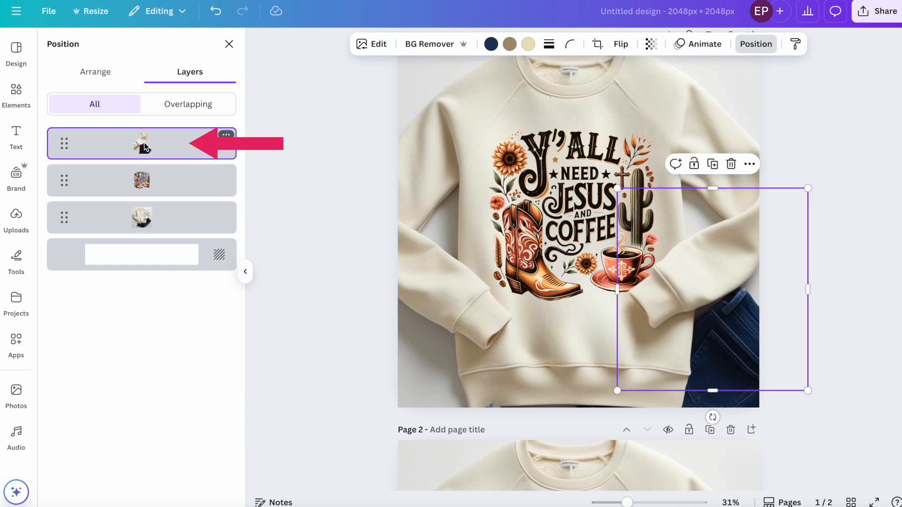
pyautogui.click(141, 180)
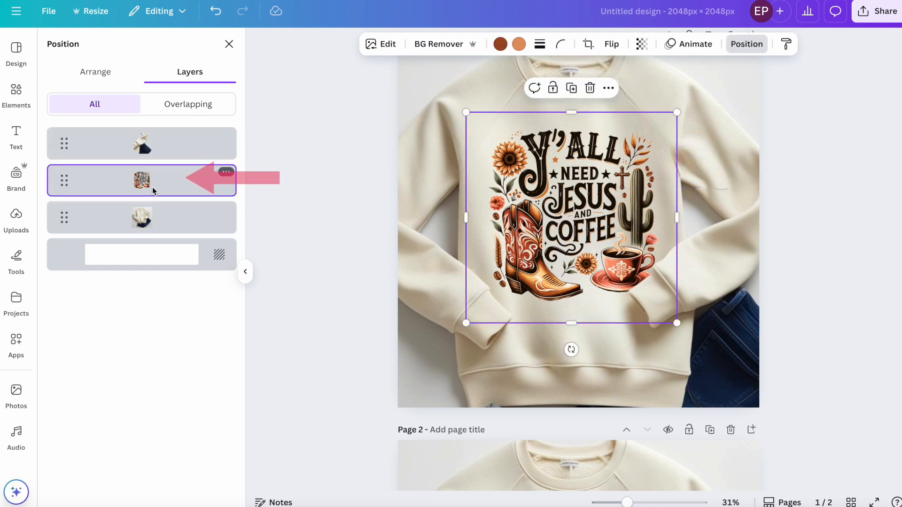
pyautogui.click(141, 218)
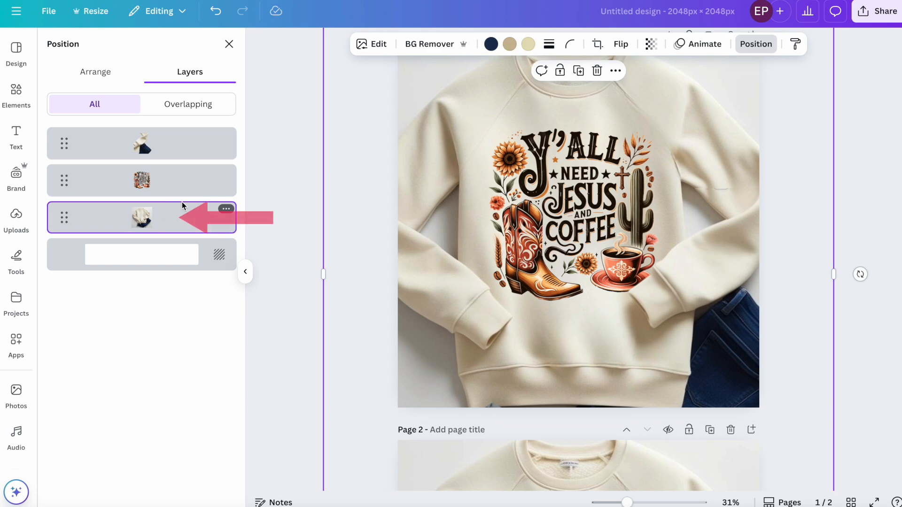